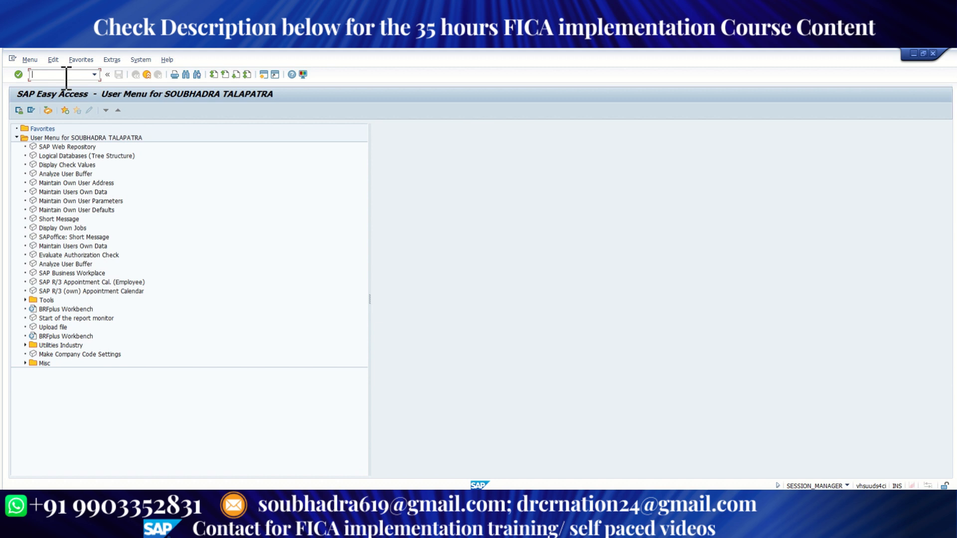
Step: Start the external cash desk monitor and expand branches 16 and 17 in the tree
text(fkked)
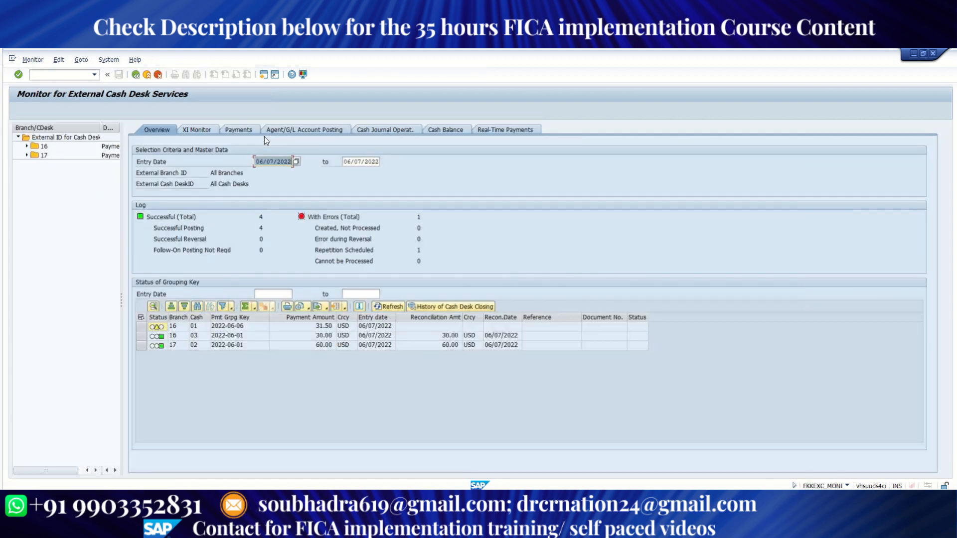
click(28, 146)
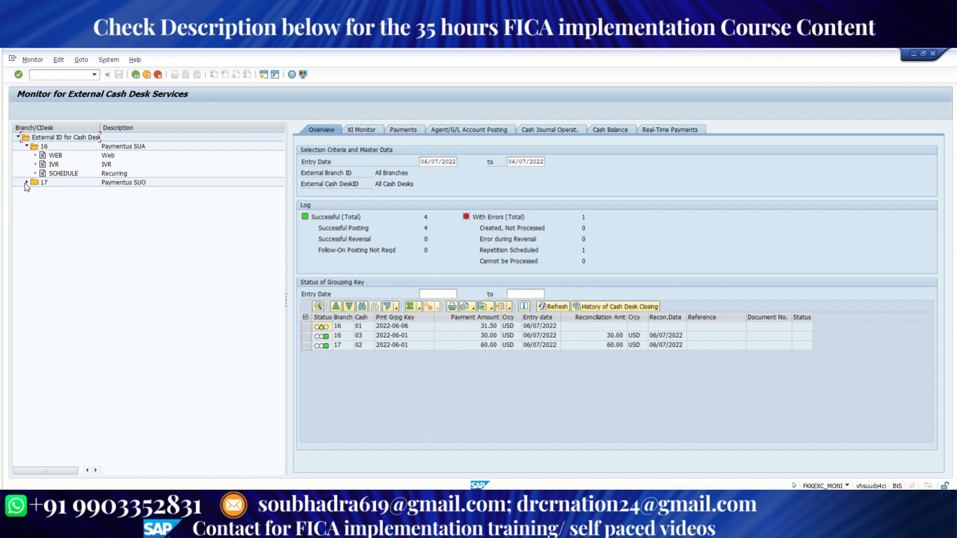
click(26, 182)
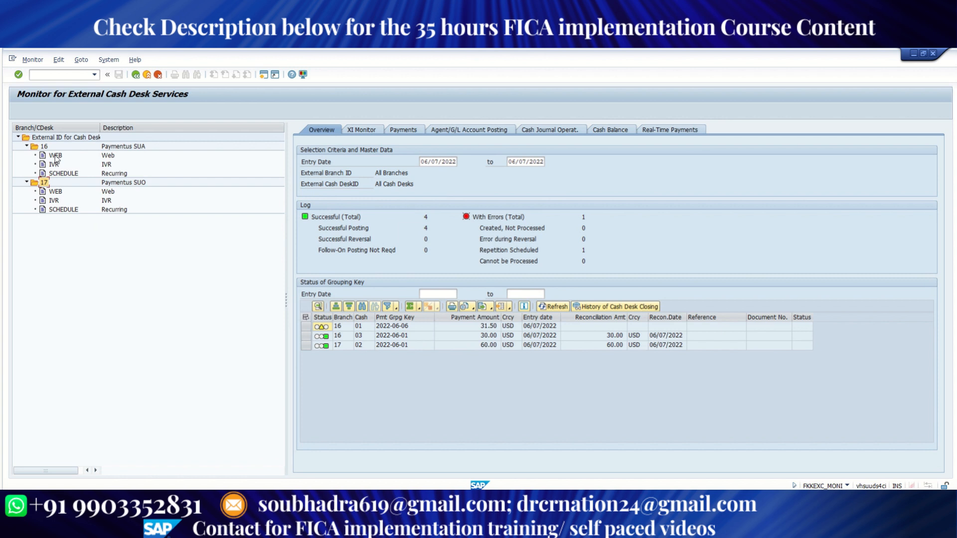
Step: Browse monitor data for the WEB, SCHEDULE and IVR cash desks of branches 16 and 17
click(55, 155)
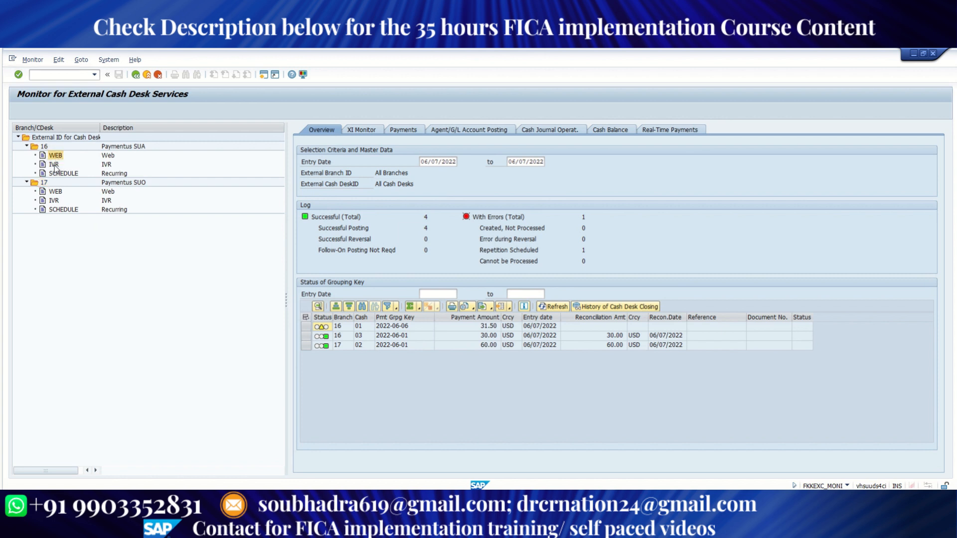
click(55, 191)
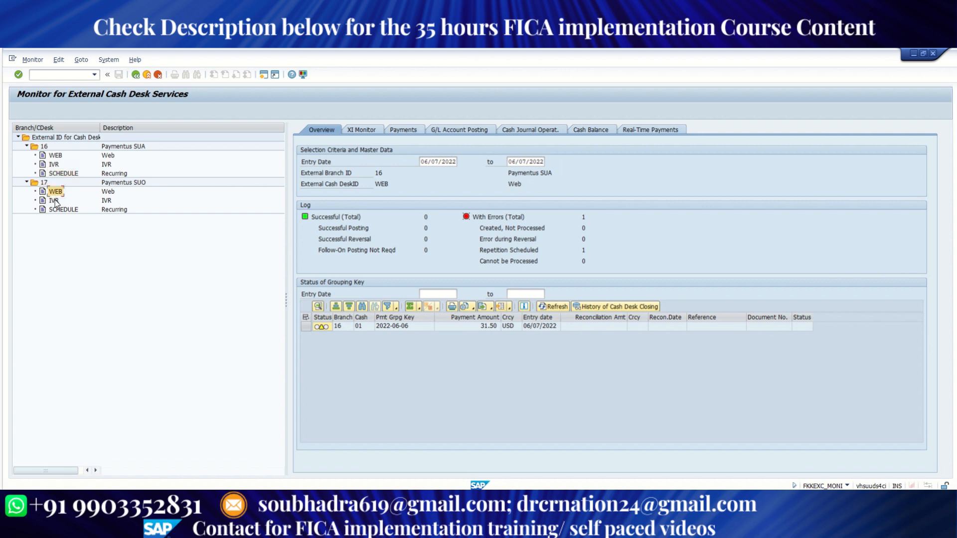
click(55, 155)
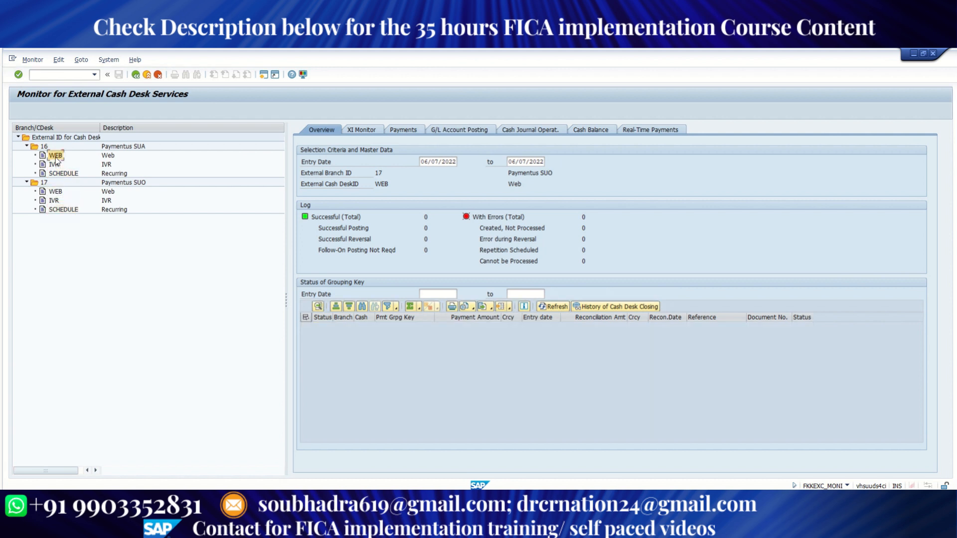
click(56, 155)
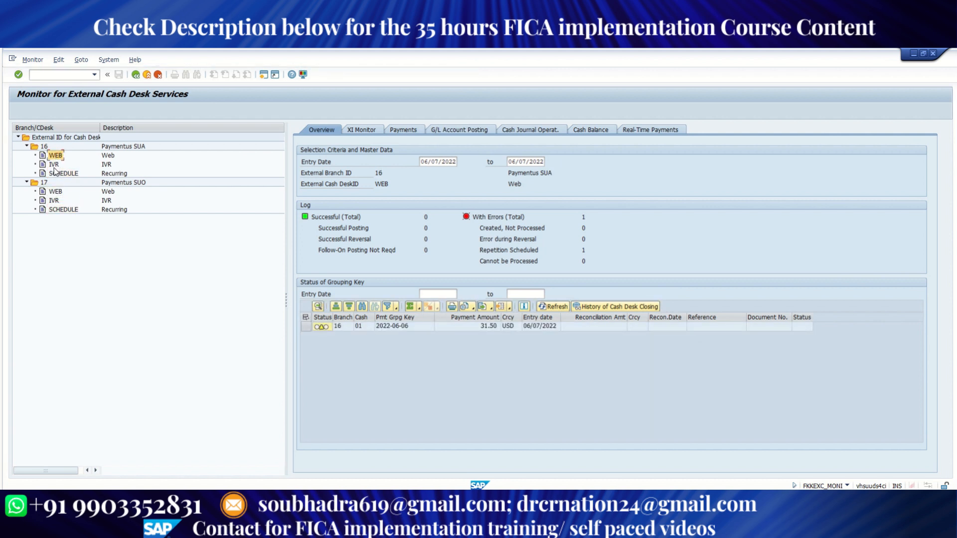
click(64, 173)
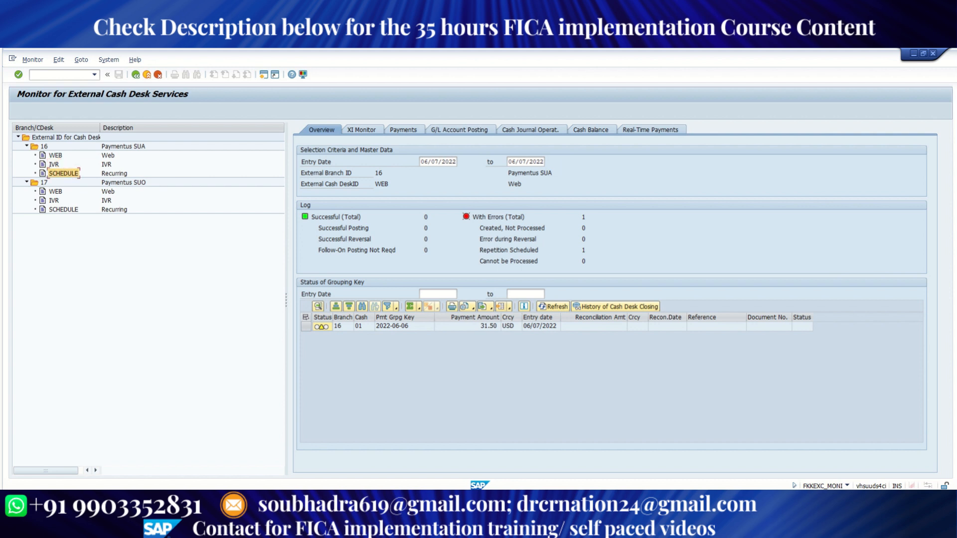
click(54, 165)
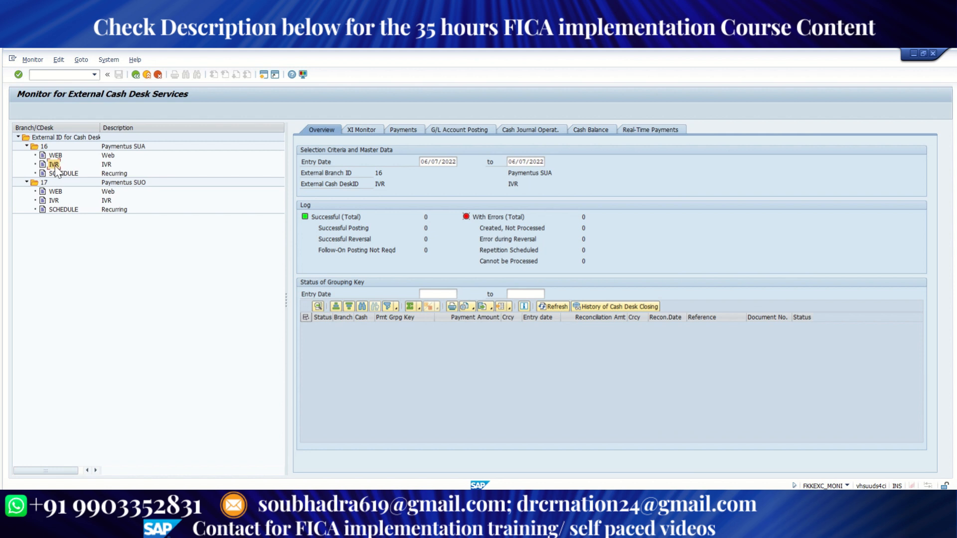
mouse_move(245, 267)
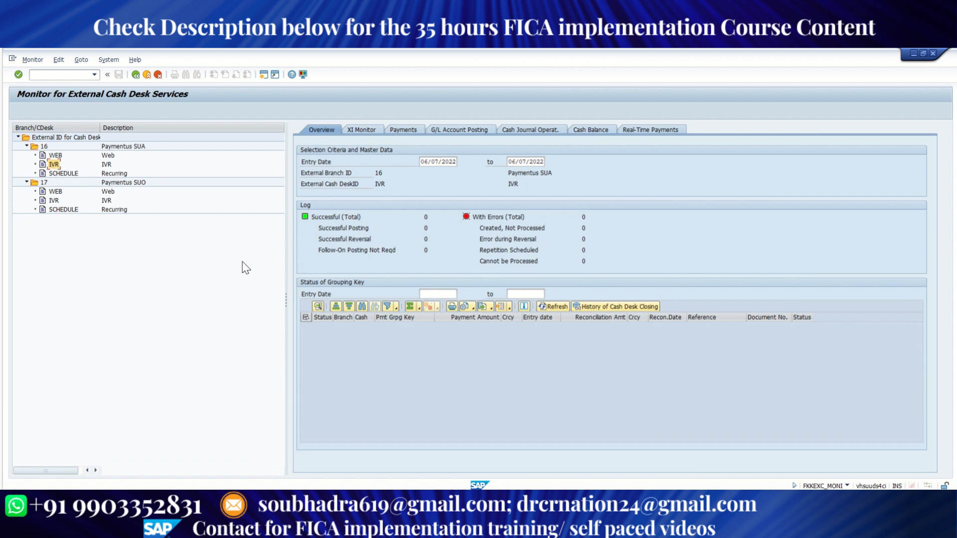
click(58, 74)
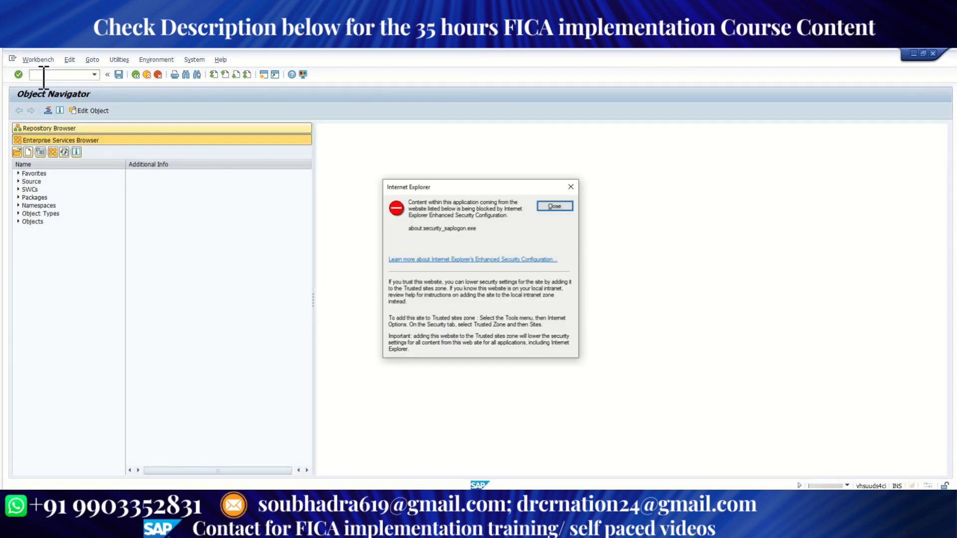
Step: Dismiss the warning and display CashPointPaymentCreateNotification_In from the Favorites list
click(553, 206)
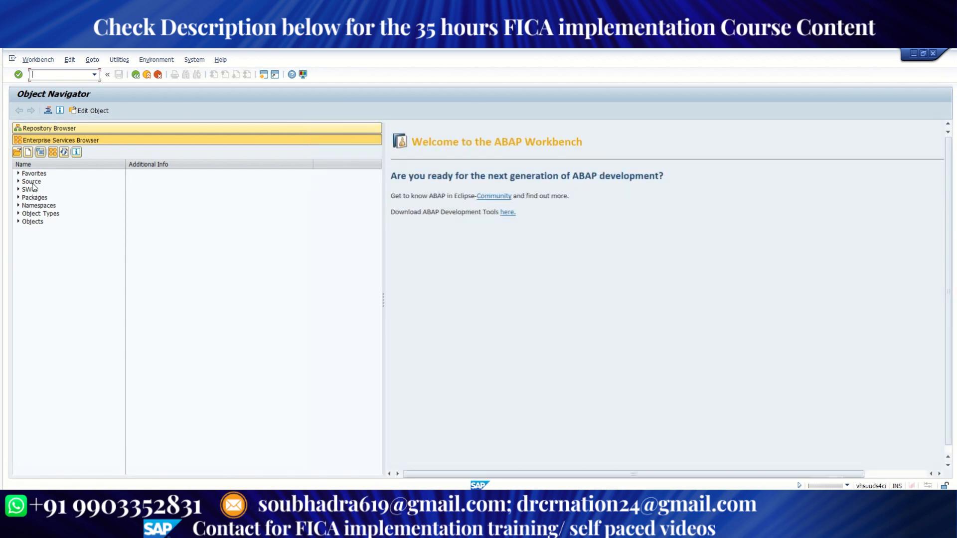
click(18, 174)
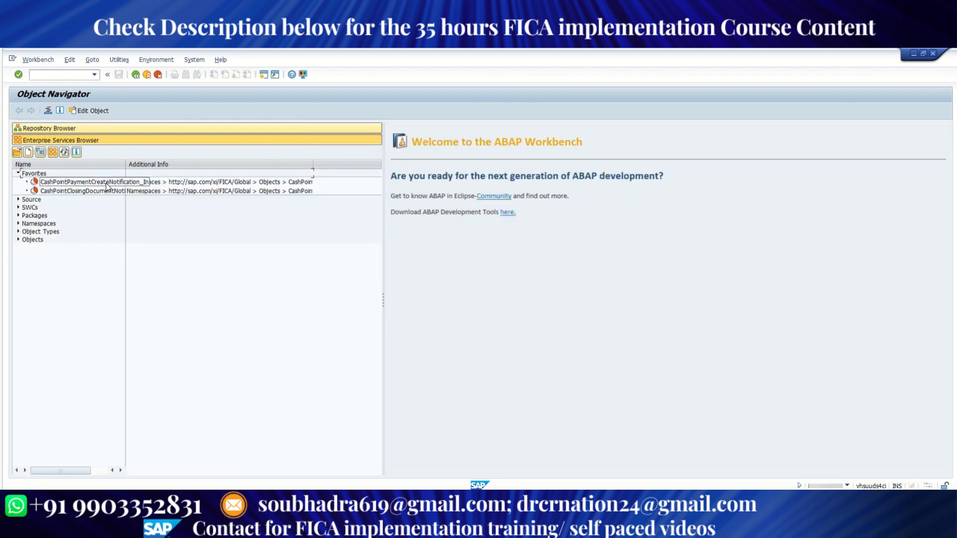
double_click(92, 181)
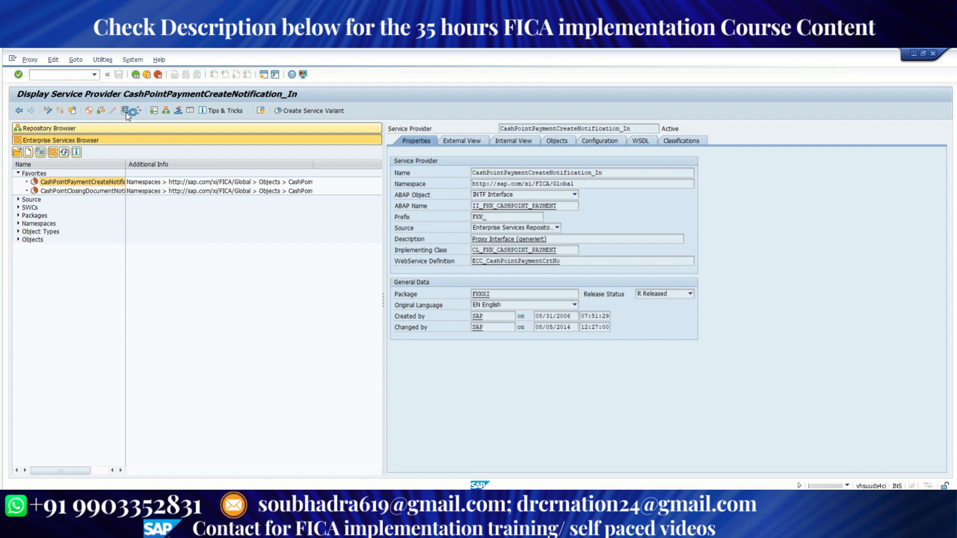
Step: Launch the service provider test and execute it to generate a request
click(124, 110)
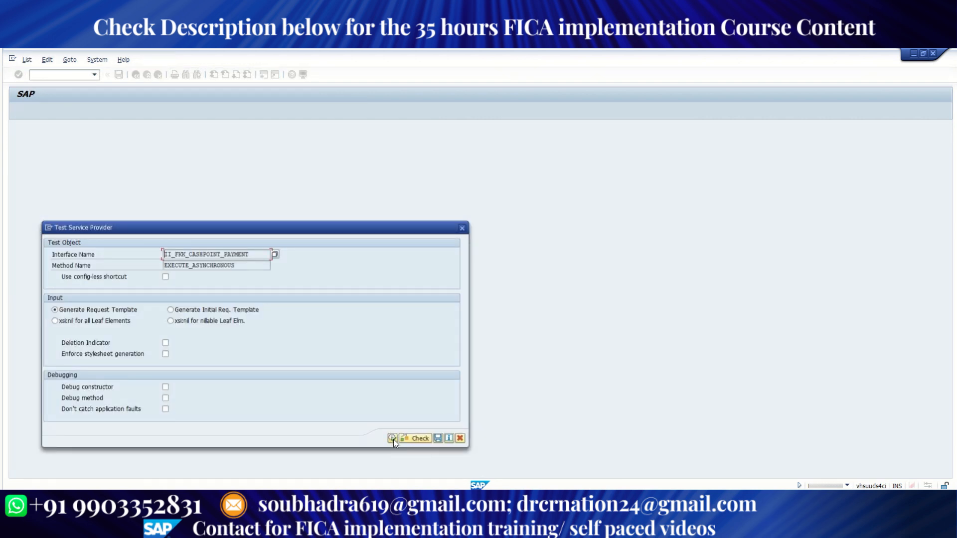
click(392, 439)
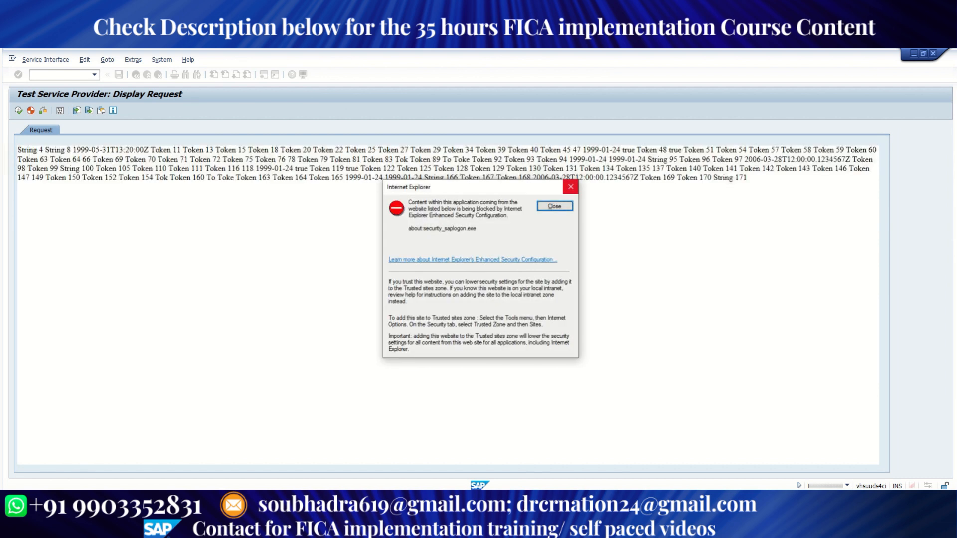
click(553, 205)
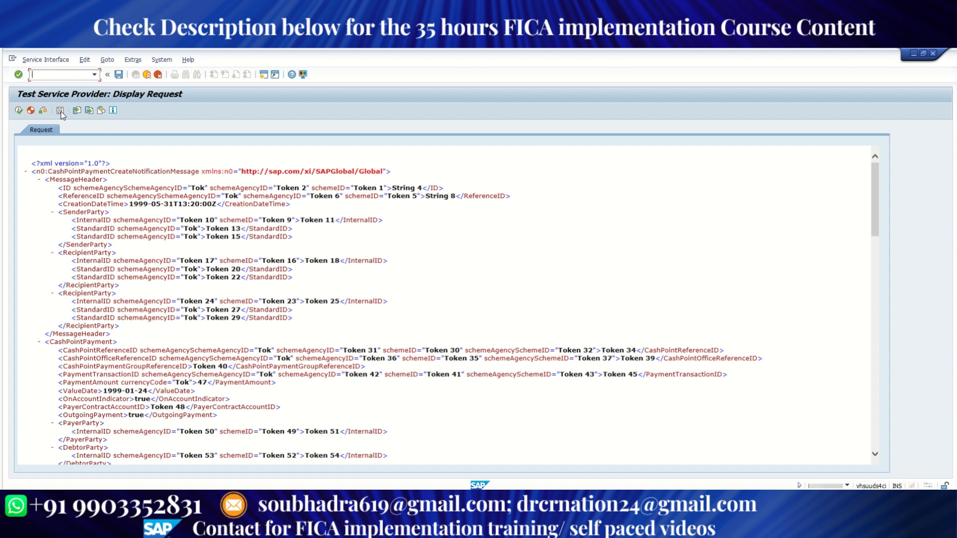
mouse_move(100, 112)
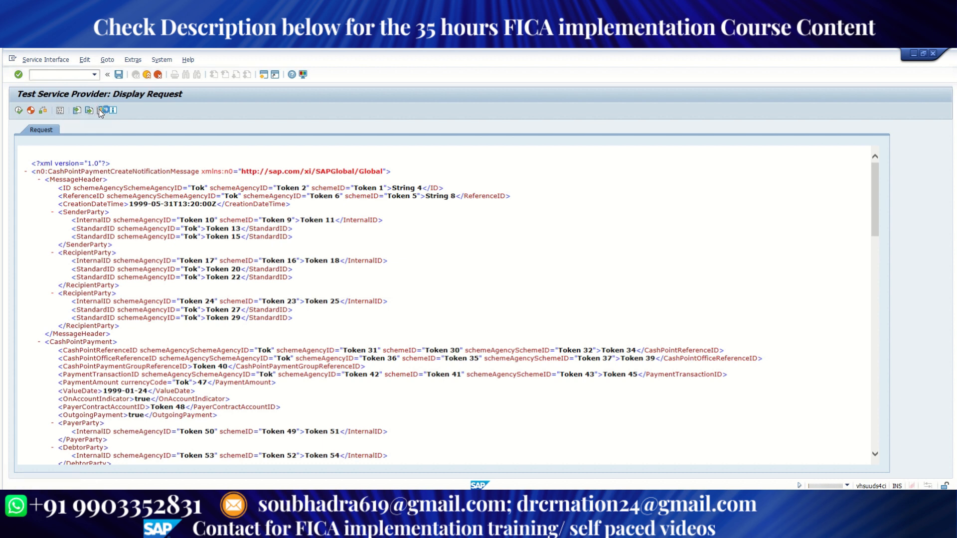
Step: Load the saved WEB branch 16 payment request data and make the XML editable
click(103, 110)
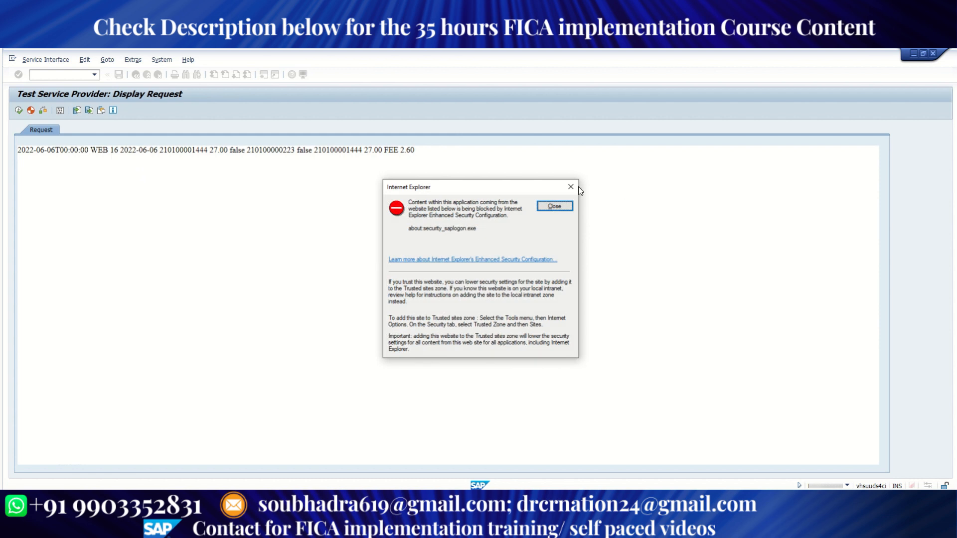
click(553, 205)
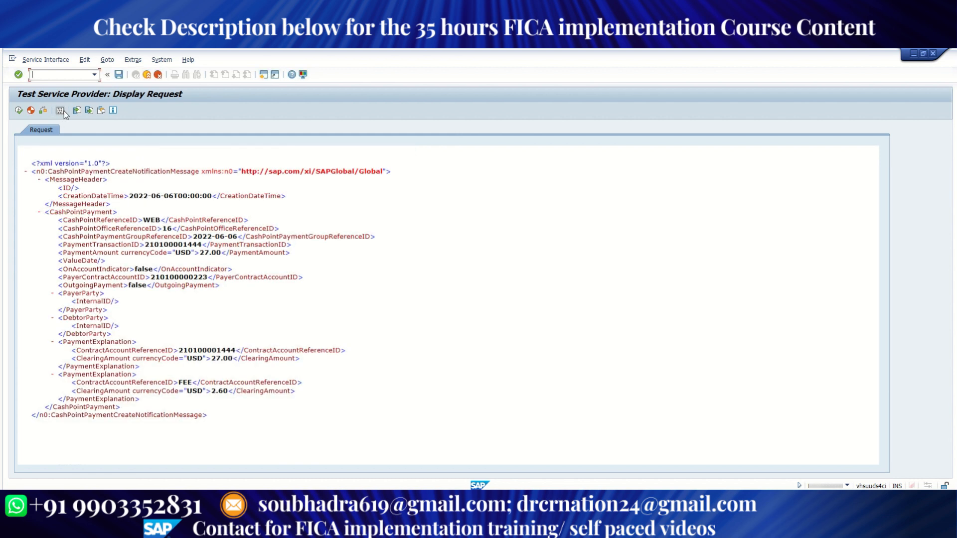
click(58, 111)
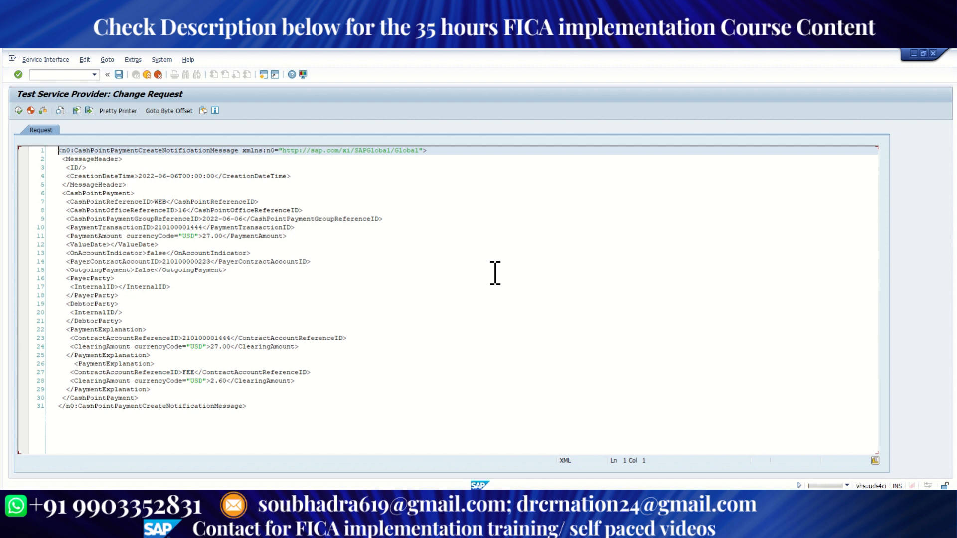
mouse_move(395, 320)
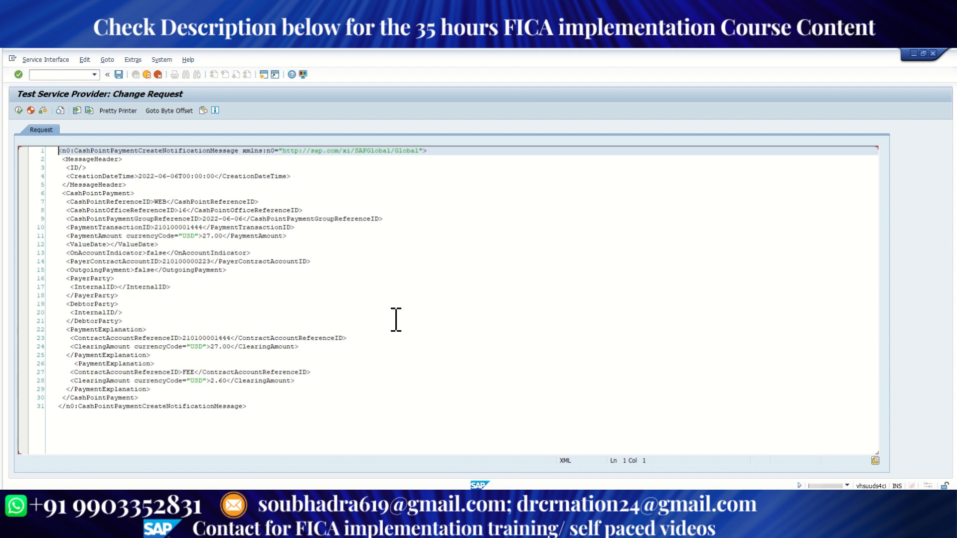
click(141, 177)
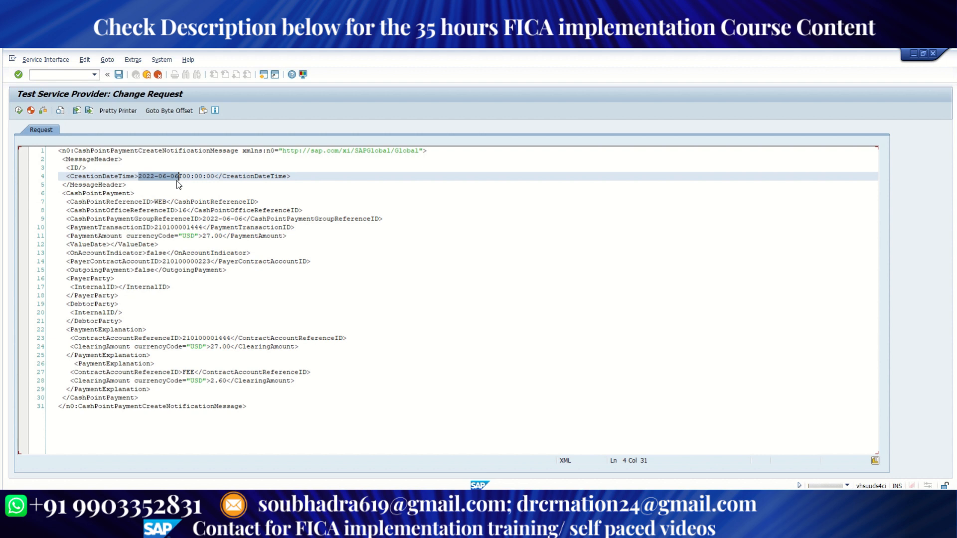
mouse_move(183, 184)
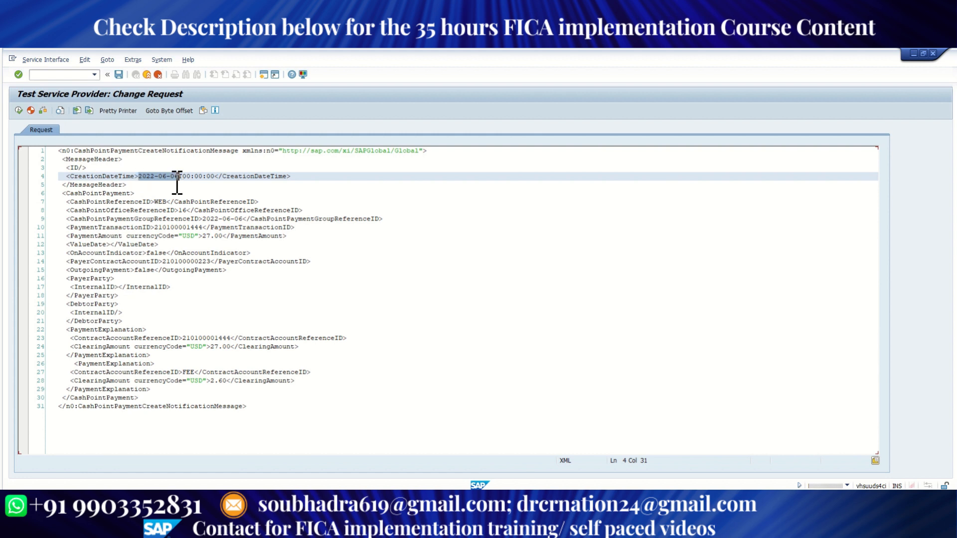
mouse_move(177, 183)
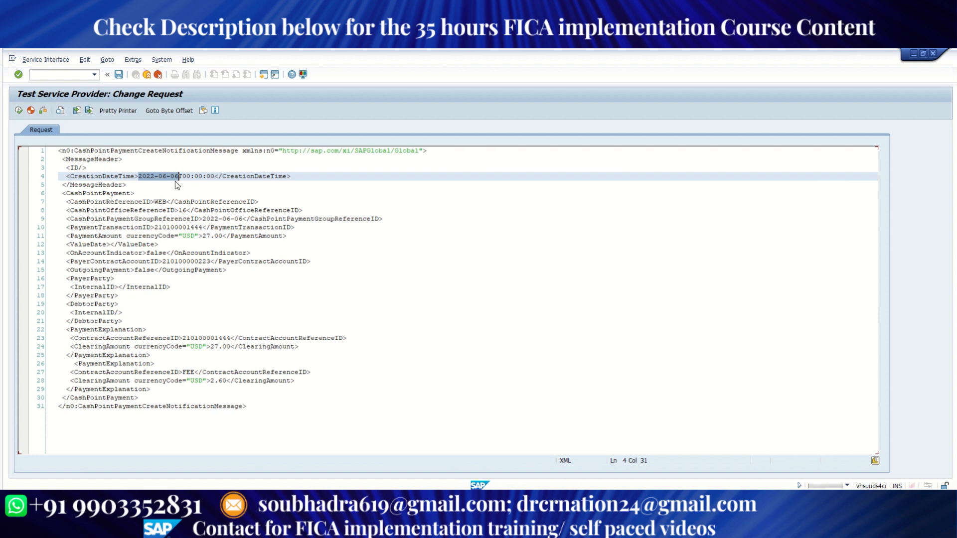
click(189, 201)
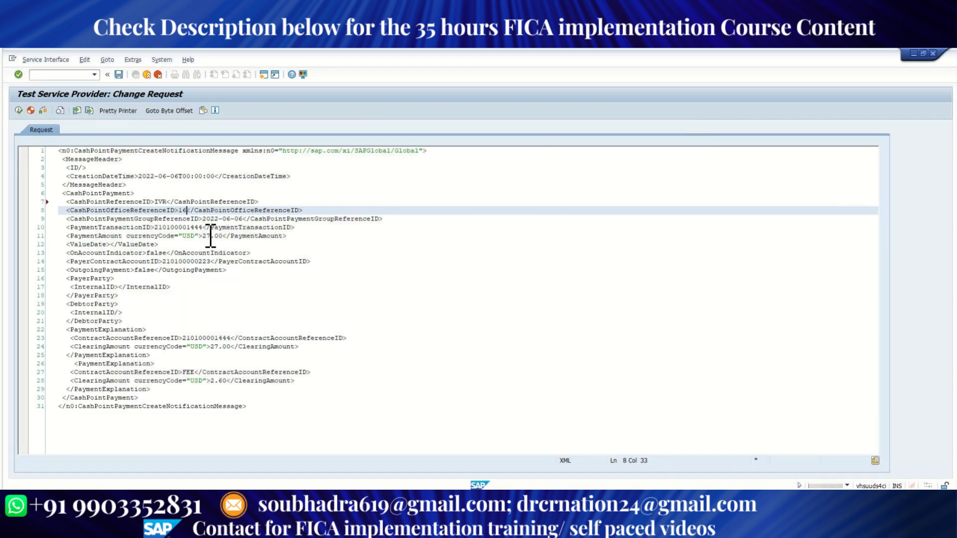
click(244, 218)
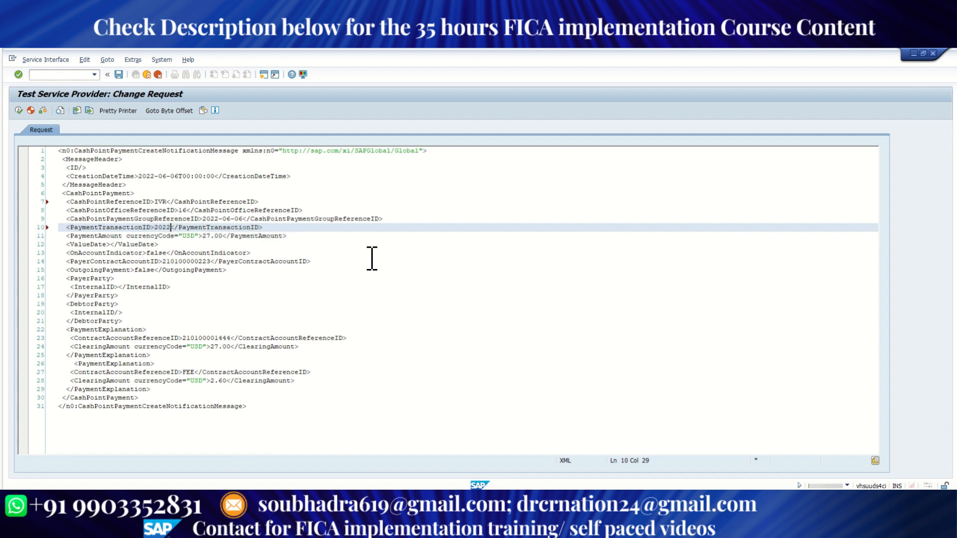
text(060601)
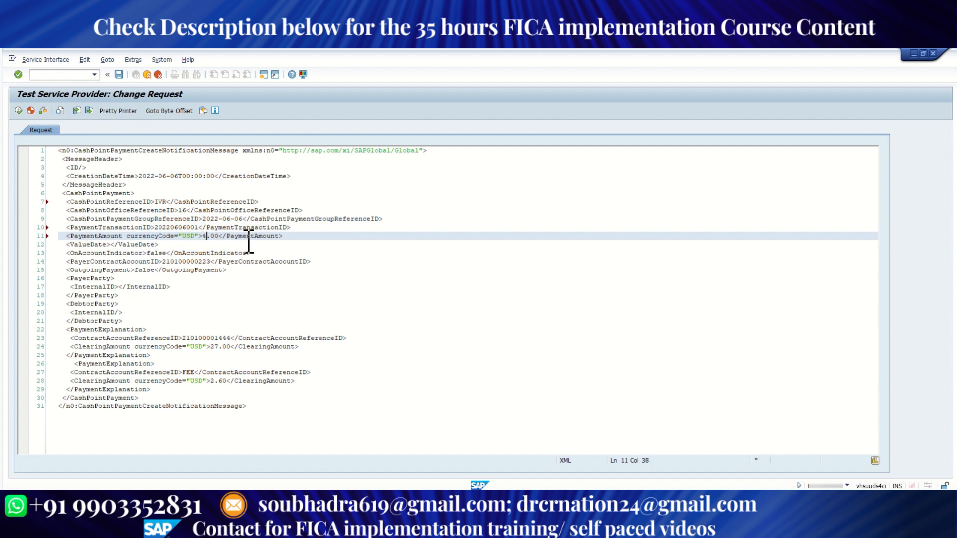
text(2)
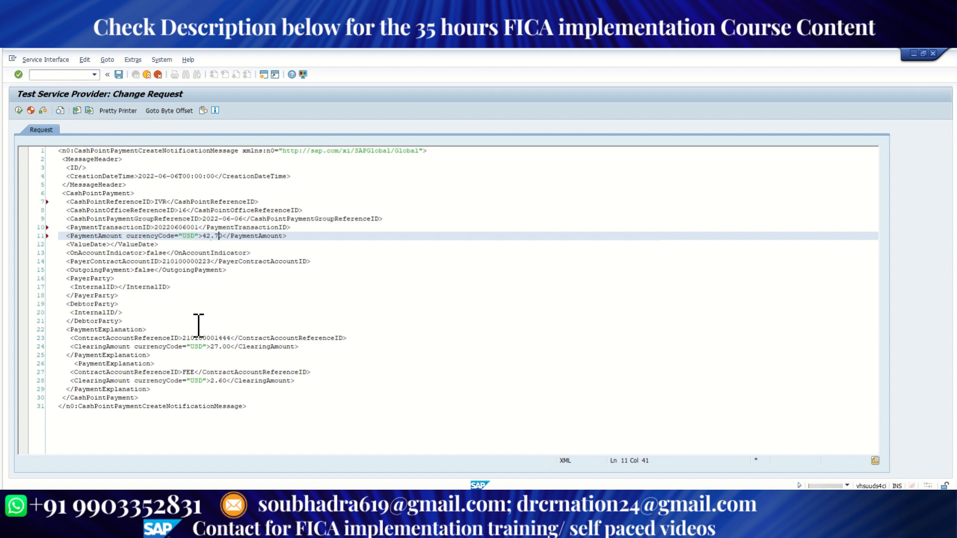
mouse_move(229, 357)
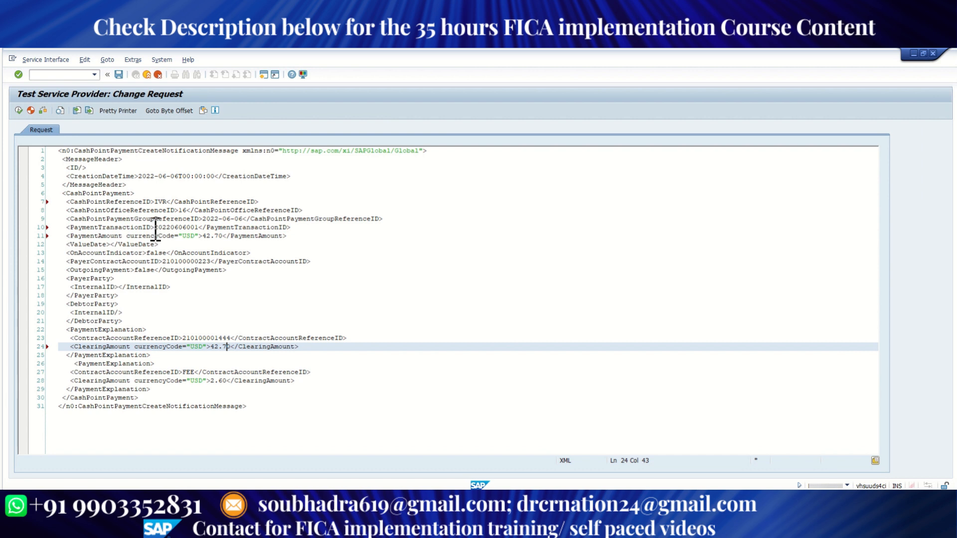
click(198, 227)
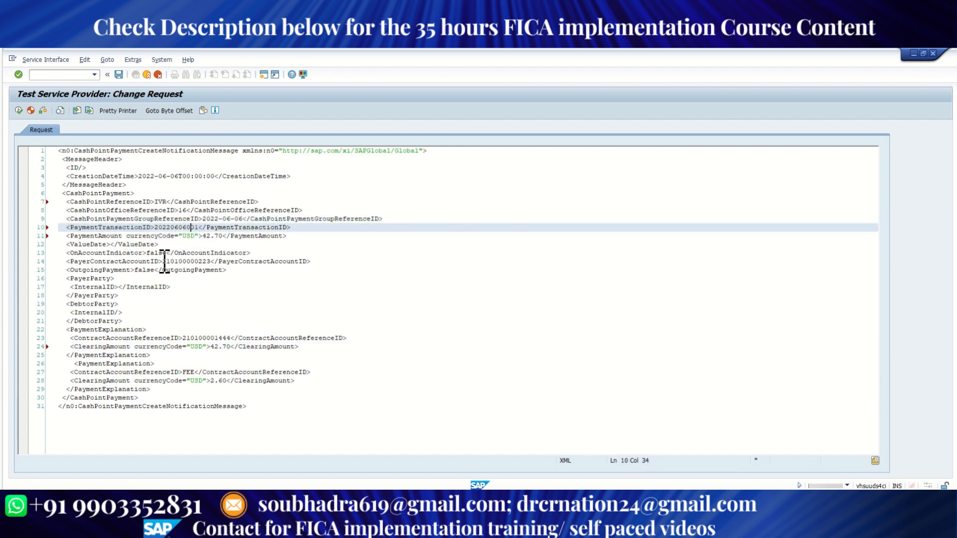
click(184, 261)
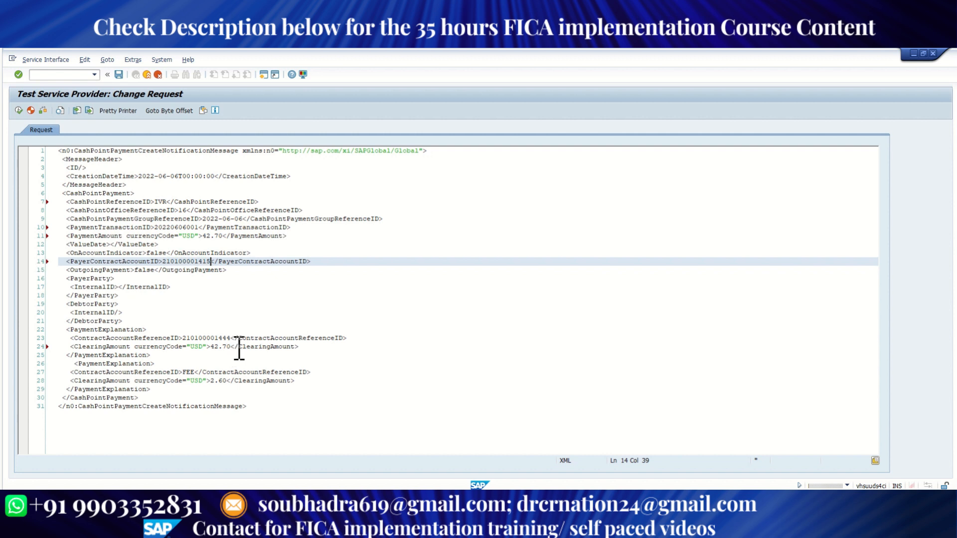
click(205, 338)
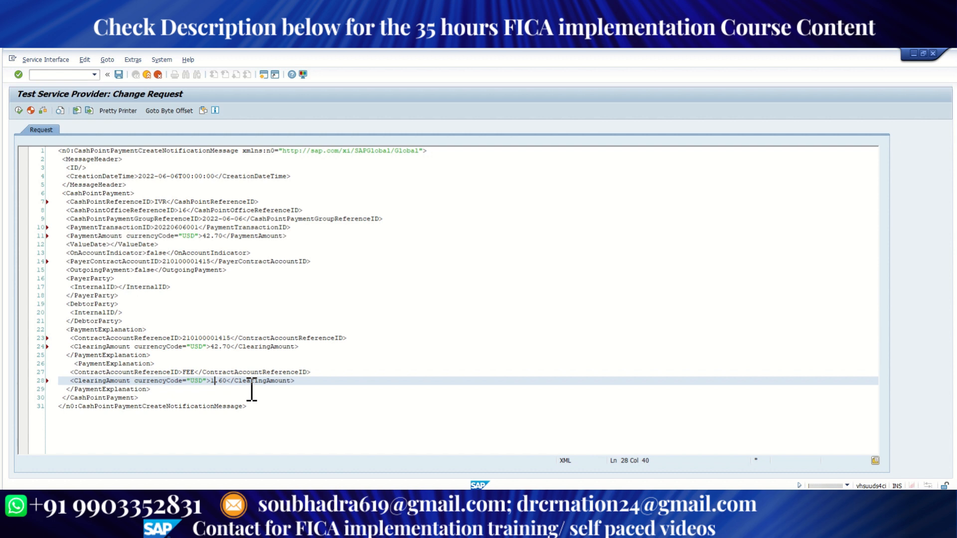
mouse_move(221, 283)
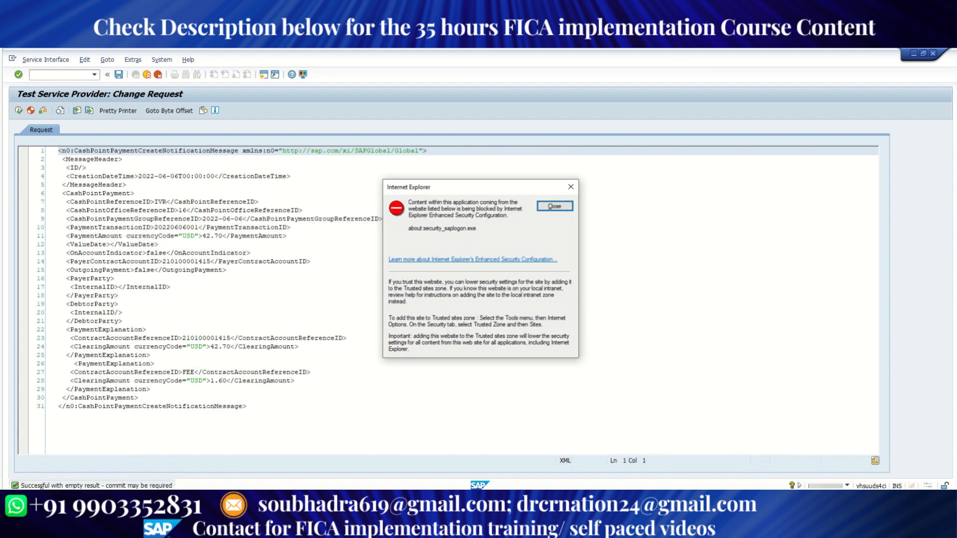
mouse_move(513, 195)
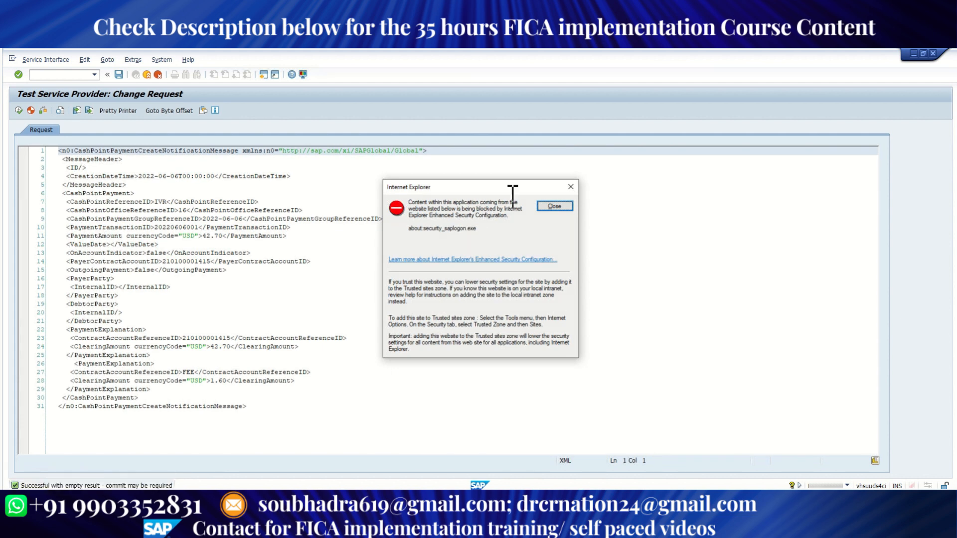
Step: Dismiss the warning and trigger COMMIT WORK for the executed payment request via Extras
click(553, 206)
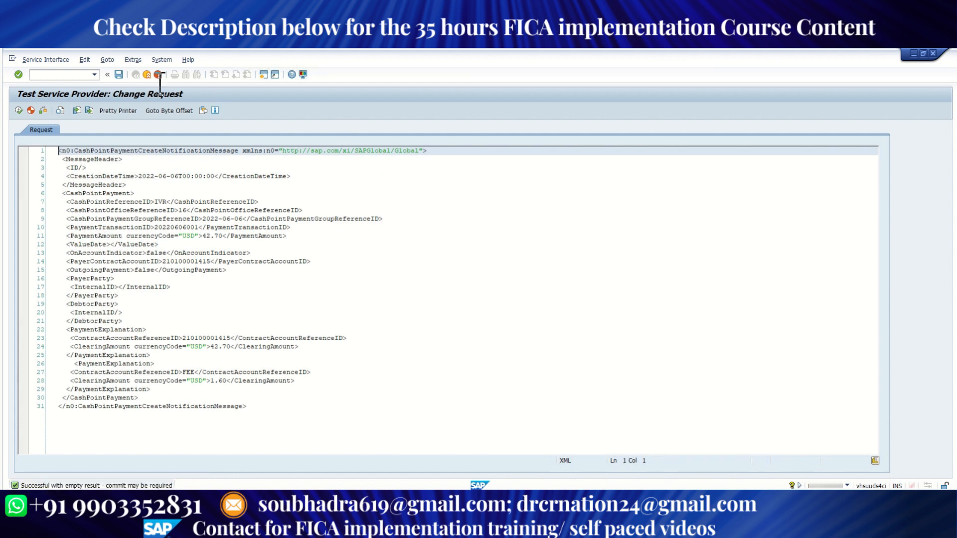
click(132, 58)
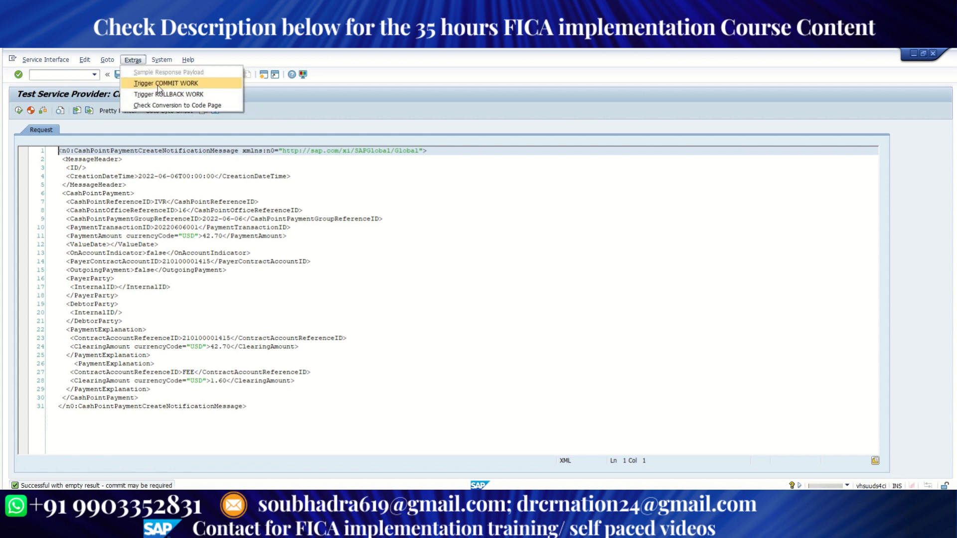
click(164, 83)
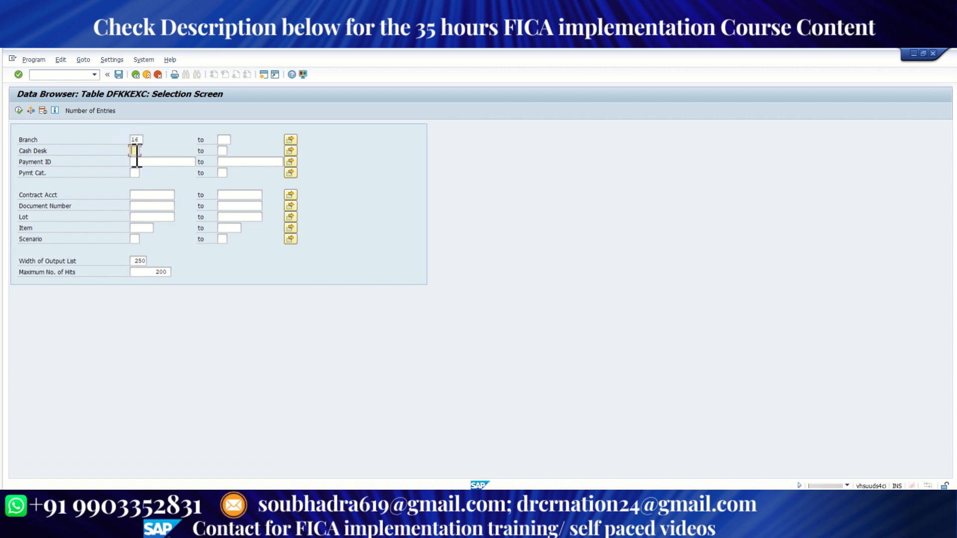
text(02)
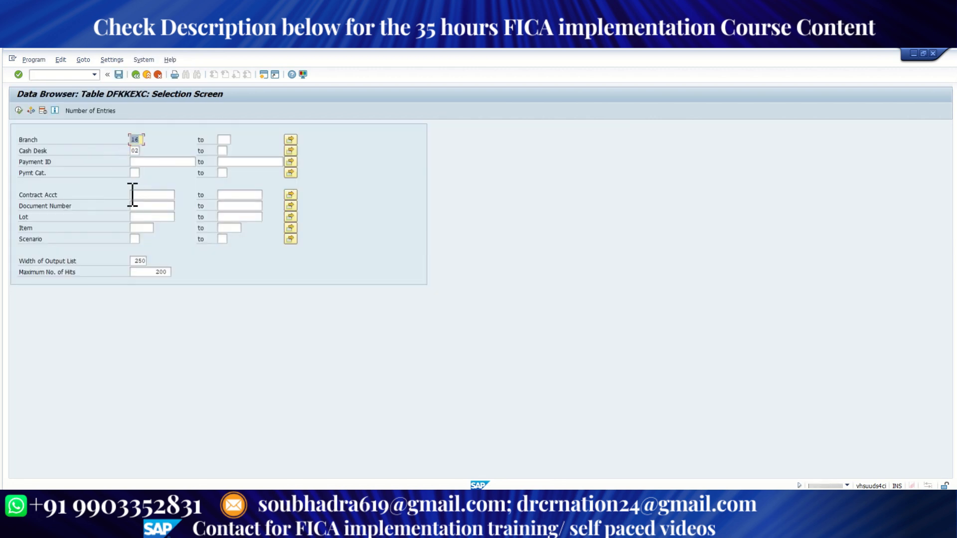
click(152, 194)
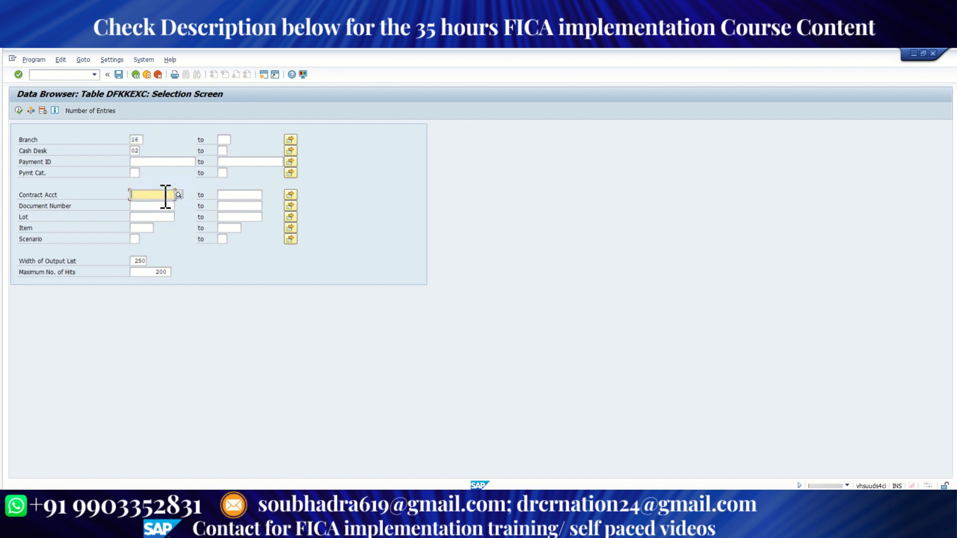
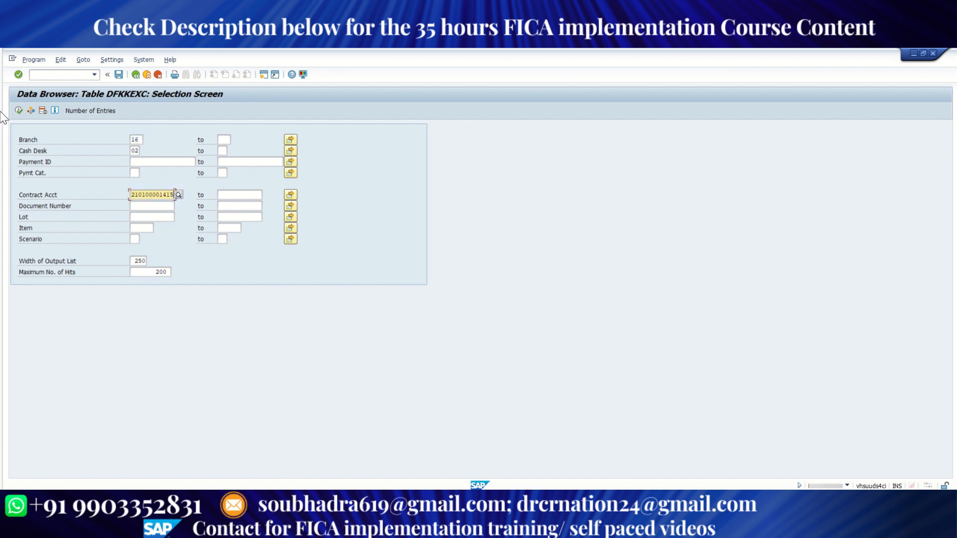
click(18, 111)
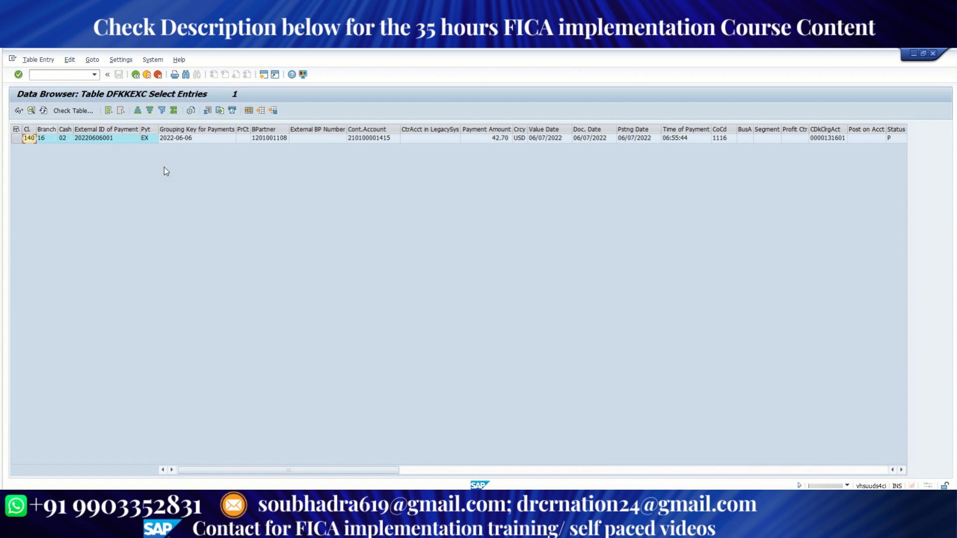
mouse_move(17, 143)
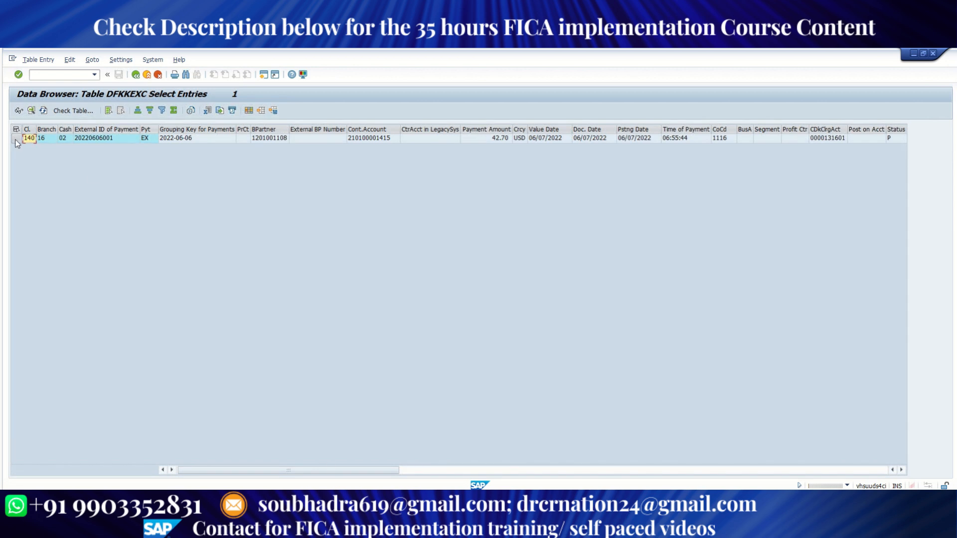
click(487, 137)
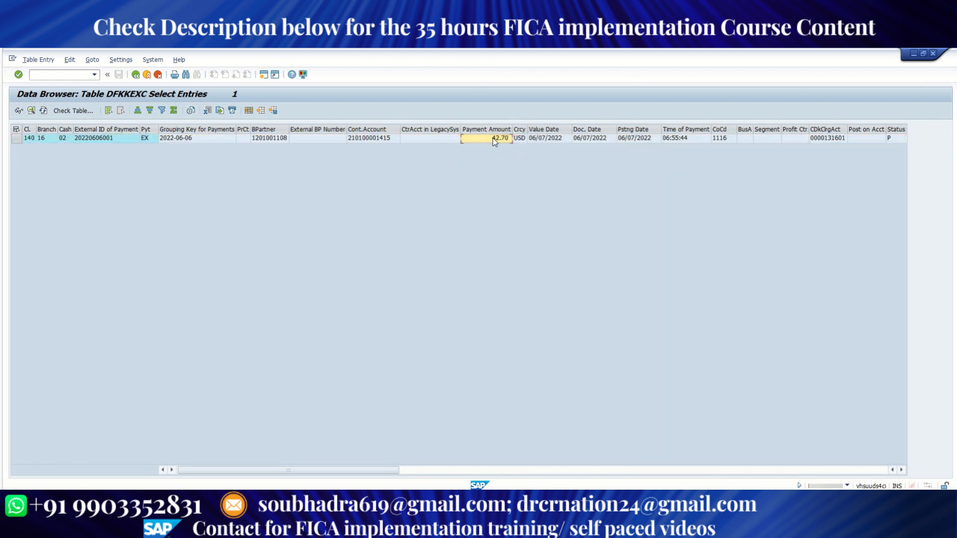
click(723, 137)
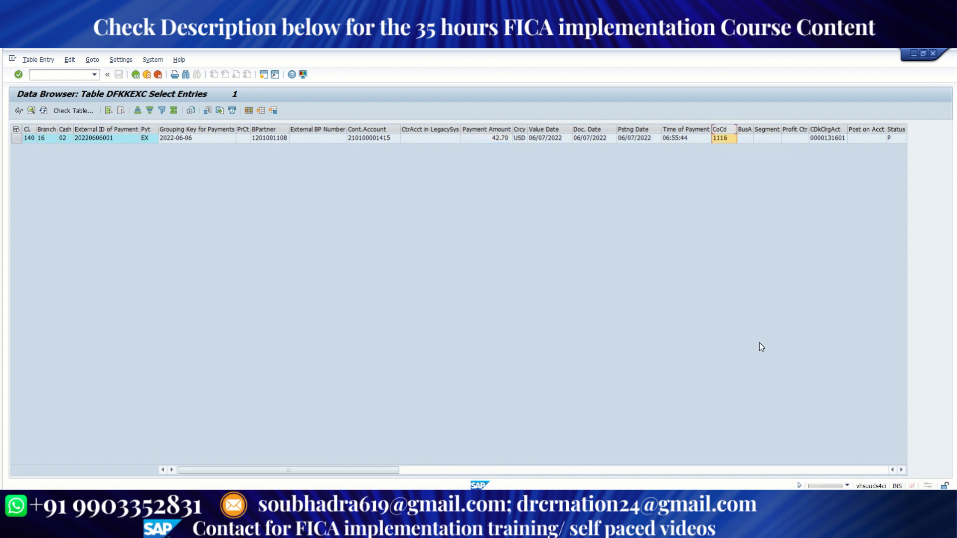
scroll(right, 3)
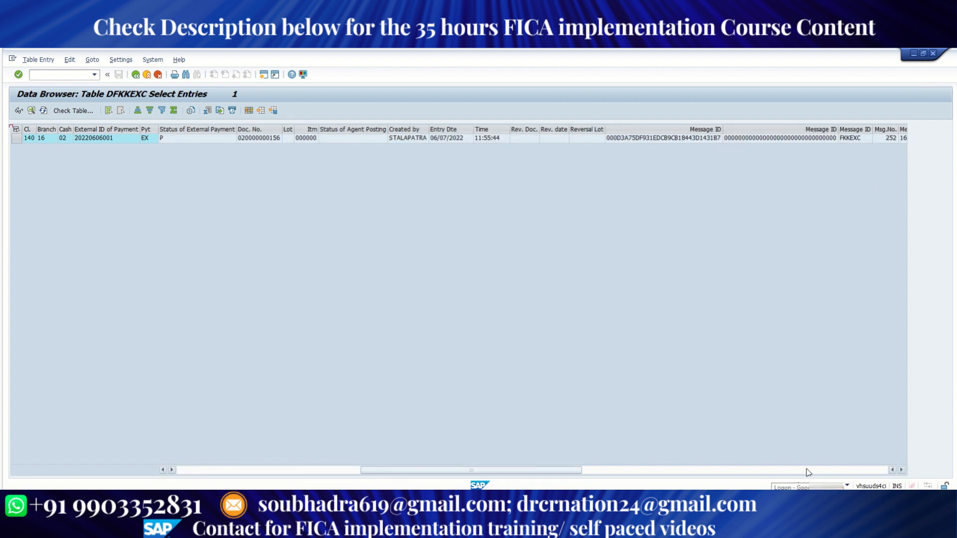
scroll(right, 3)
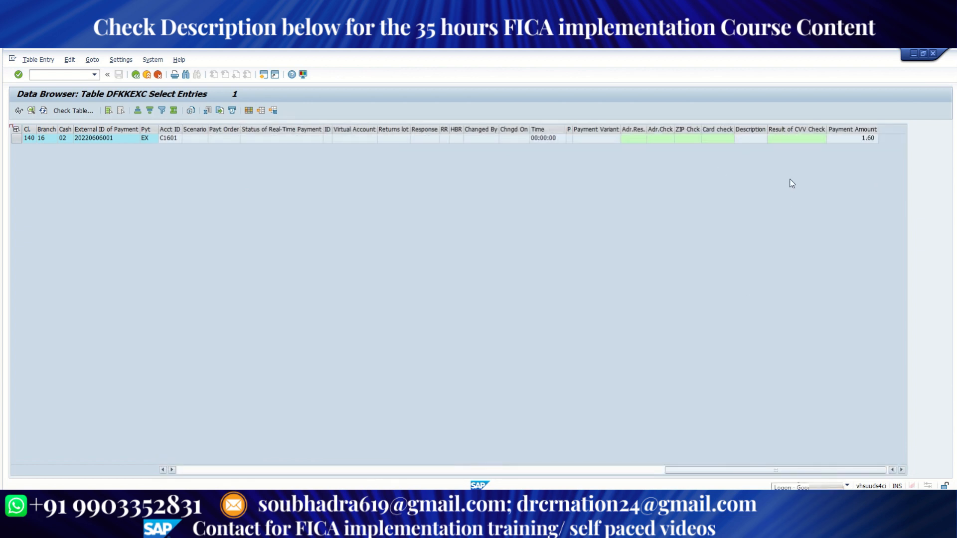
click(866, 138)
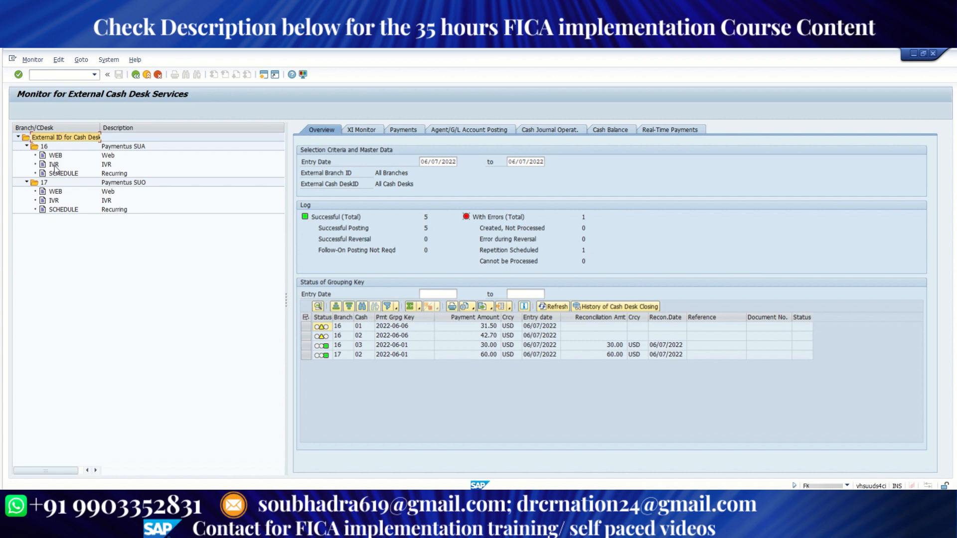
click(53, 165)
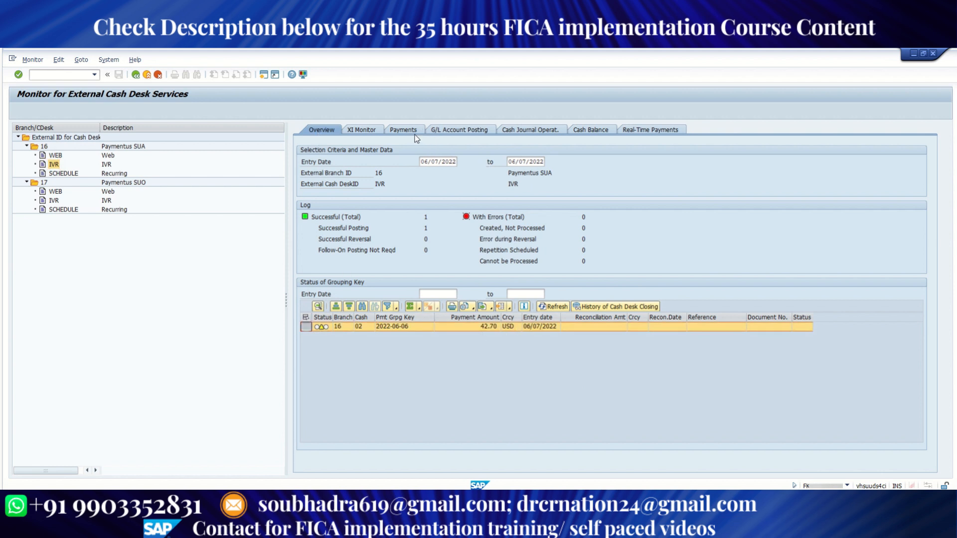
click(403, 129)
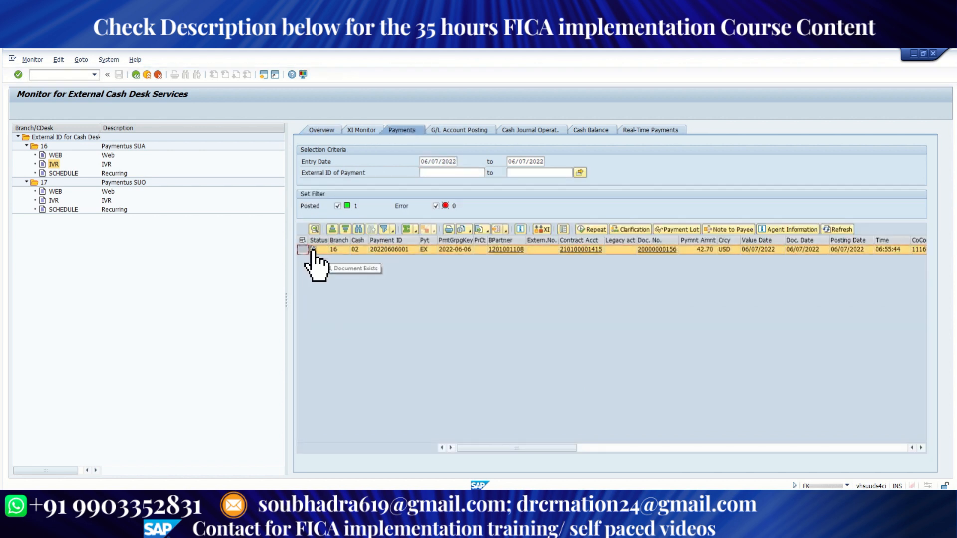
mouse_move(821, 282)
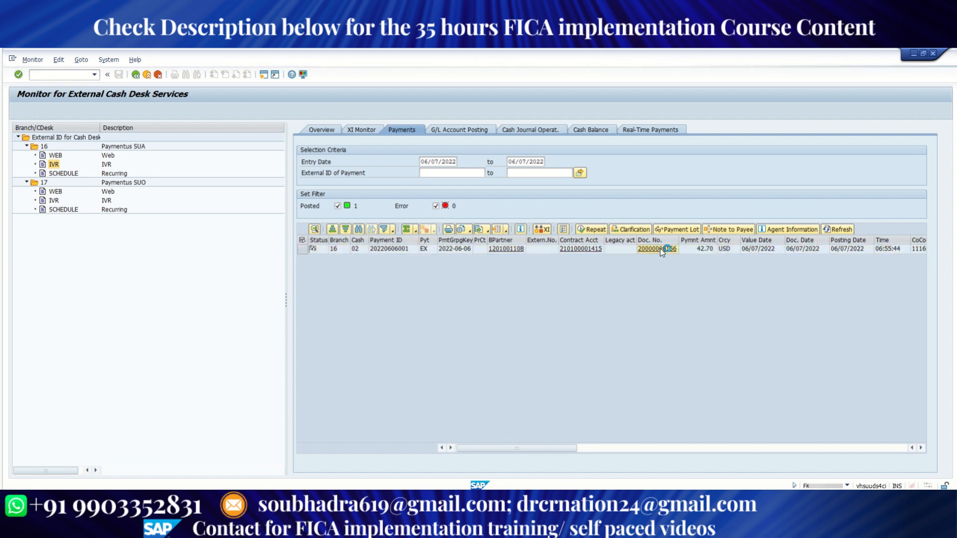
click(656, 248)
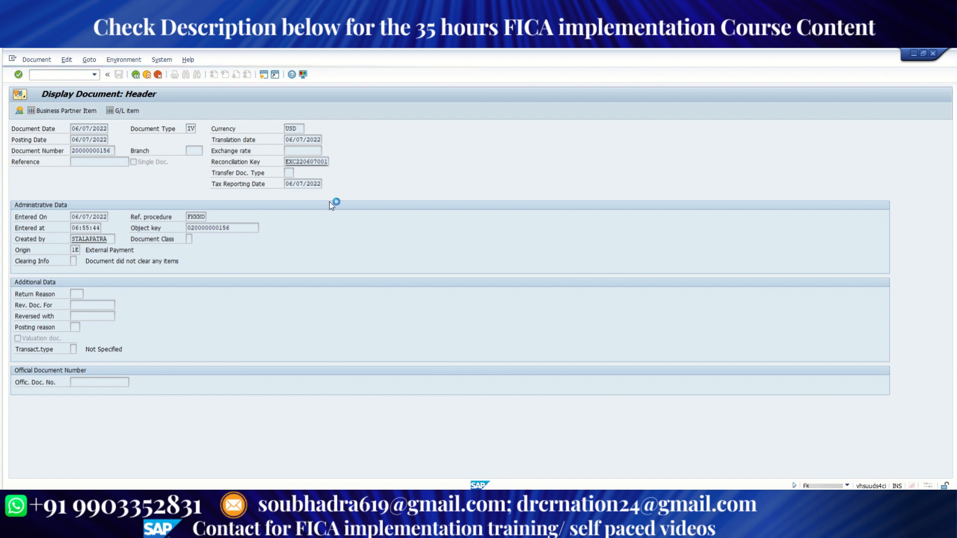
mouse_move(551, 245)
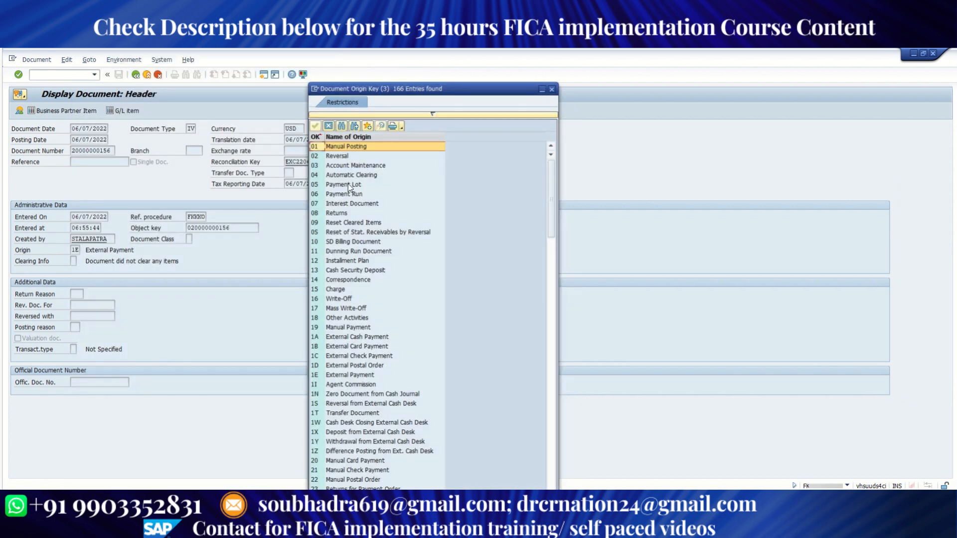
click(343, 194)
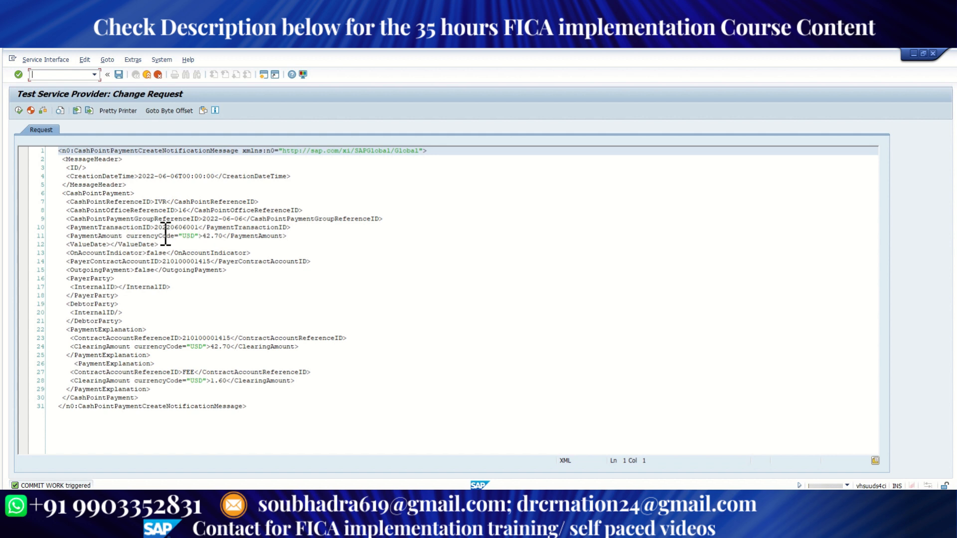
click(226, 227)
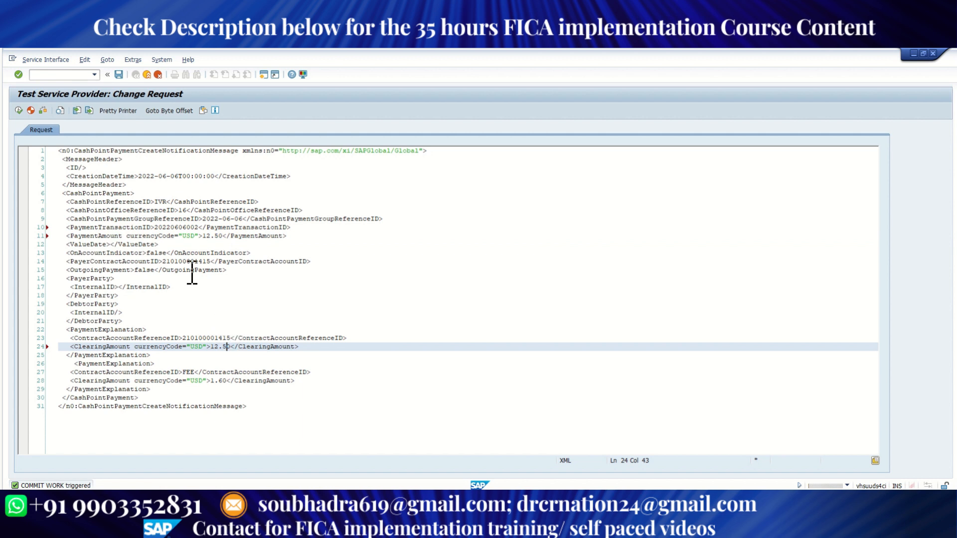
mouse_move(116, 122)
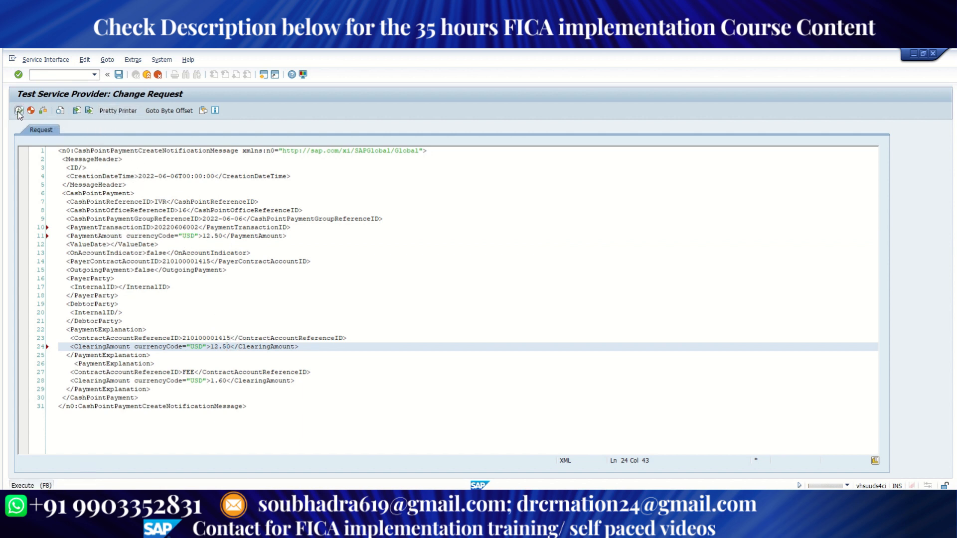
click(18, 111)
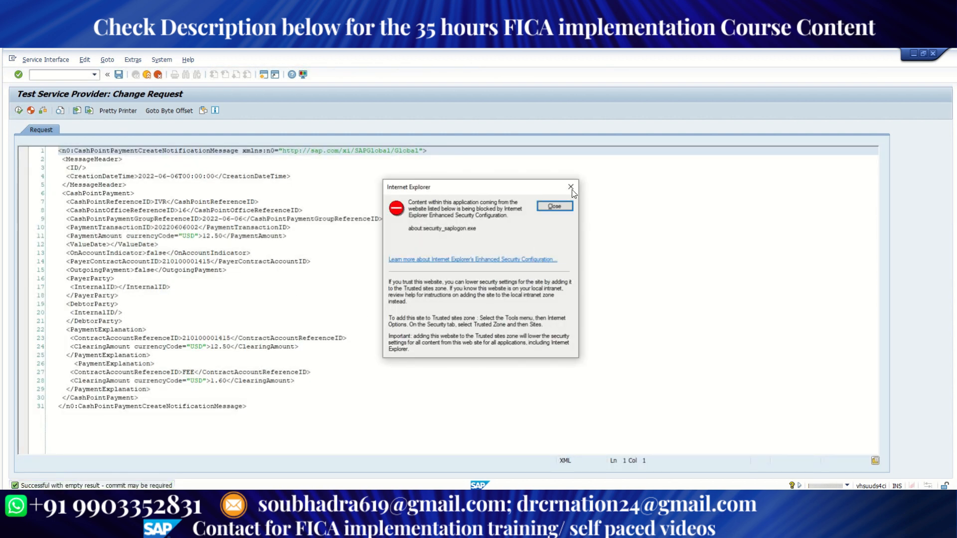
click(133, 59)
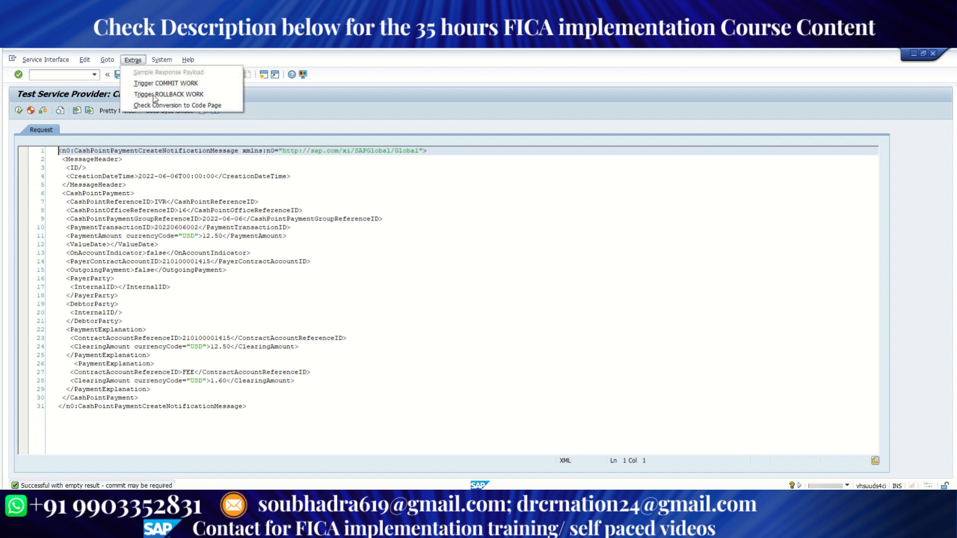
click(166, 83)
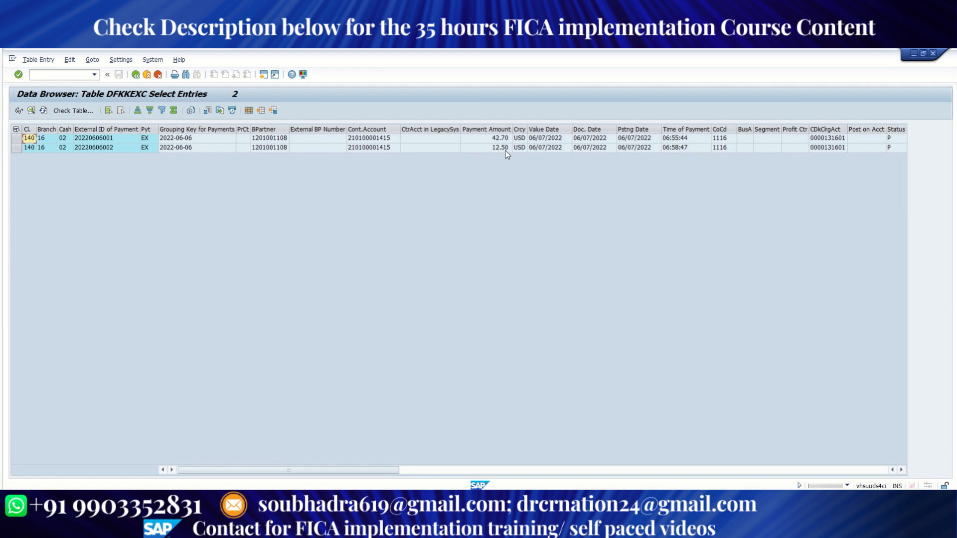
Step: Refresh the IVR payments list and select the new 12.50 USD payment
click(486, 148)
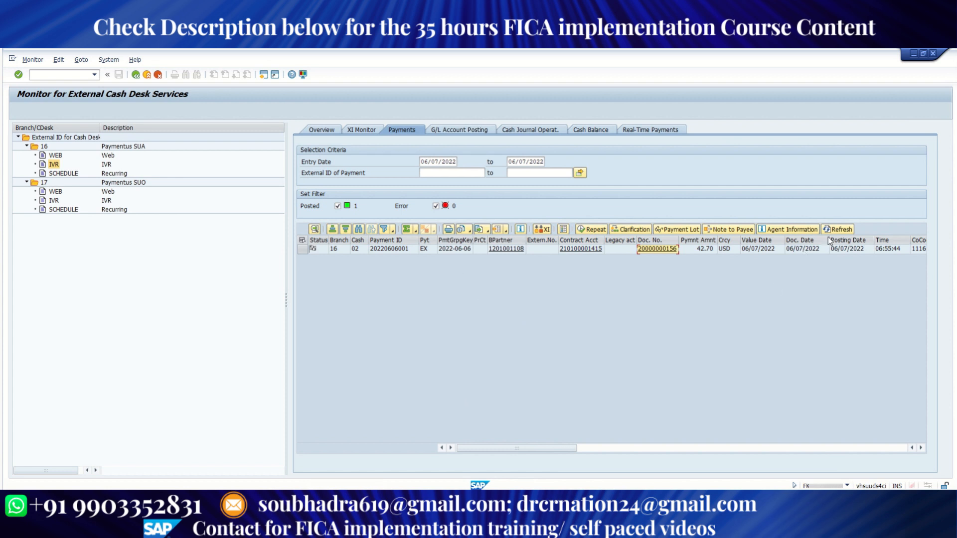
click(836, 230)
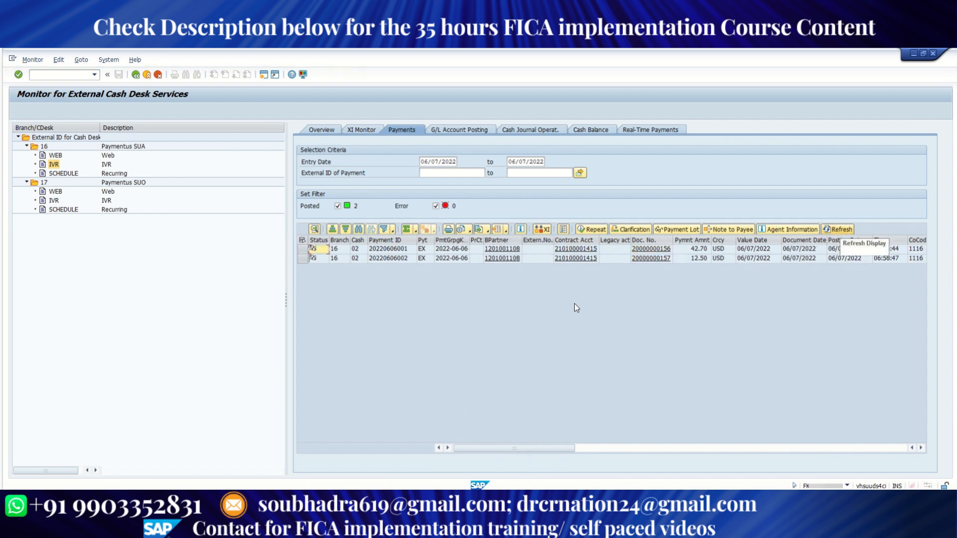
click(303, 258)
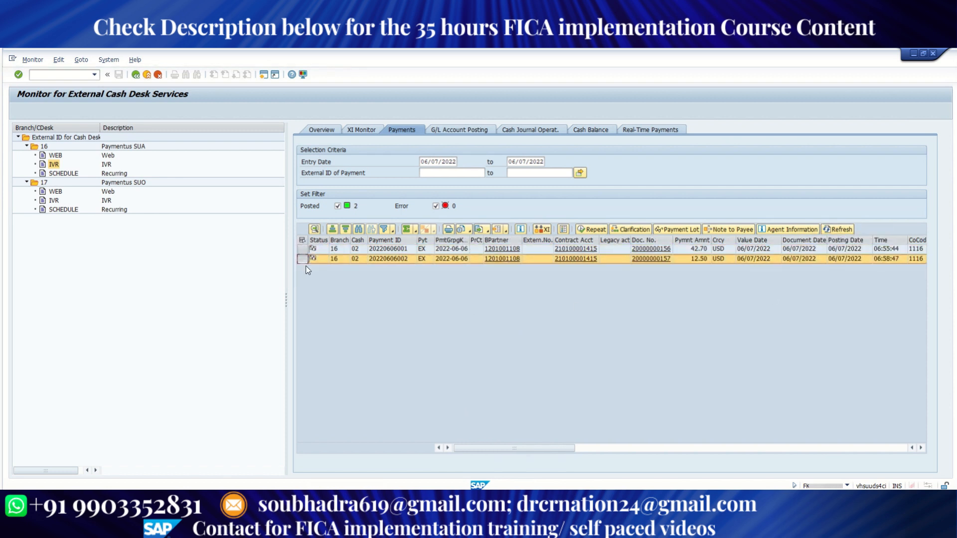
mouse_move(661, 271)
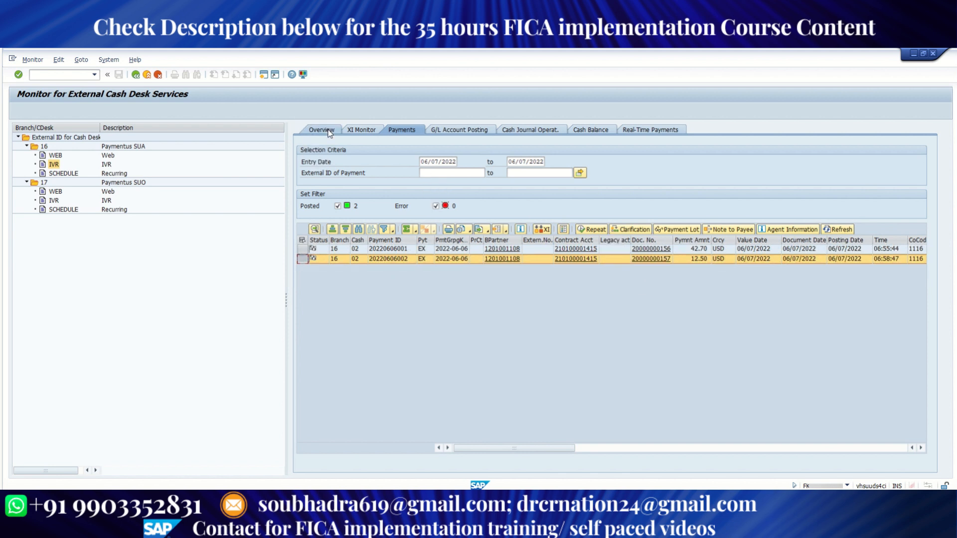
Step: Check the overview grouping key, then total the payment amounts to 55.20 USD
click(320, 130)
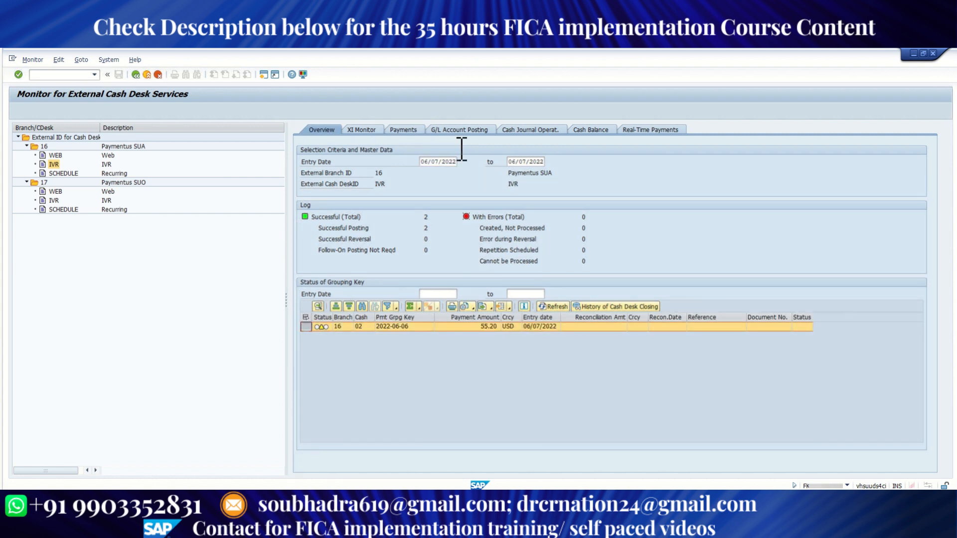
click(402, 130)
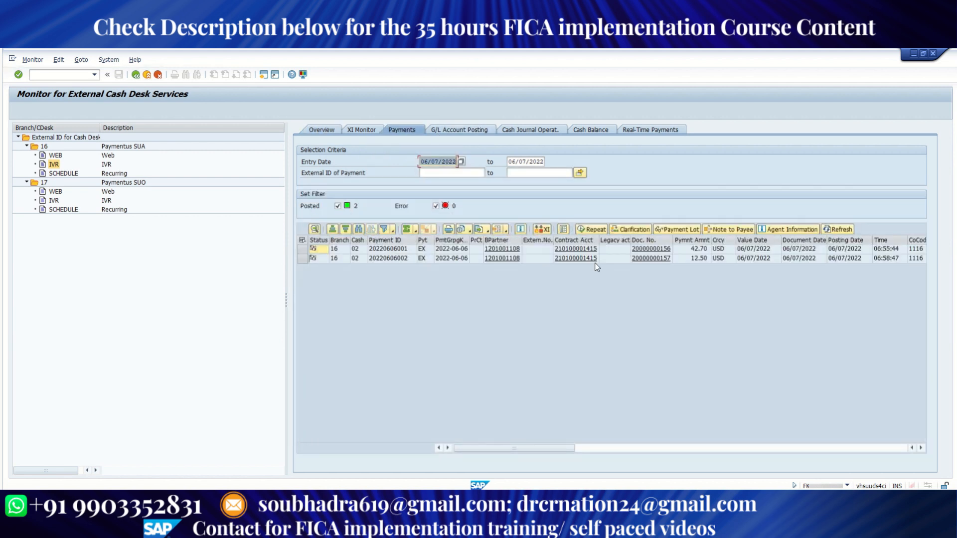
mouse_move(691, 266)
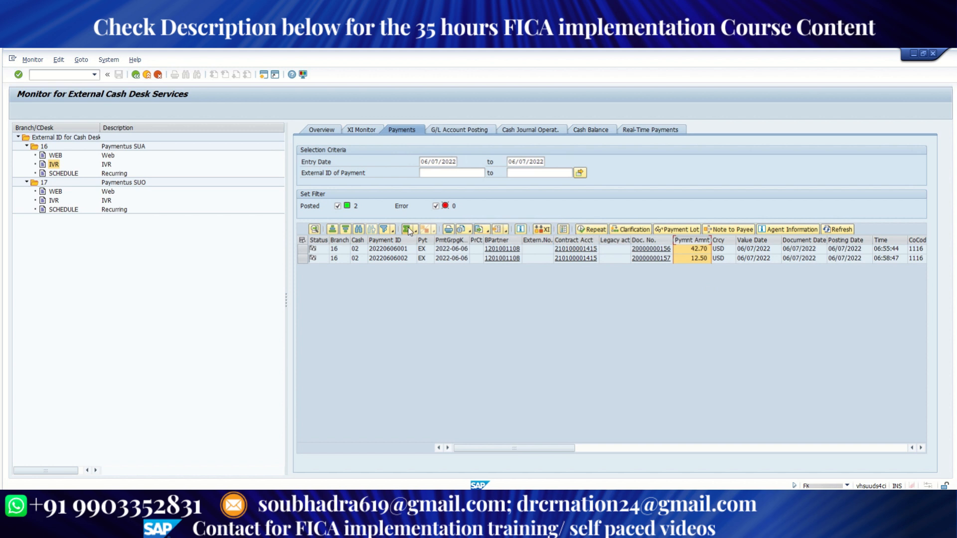
click(409, 229)
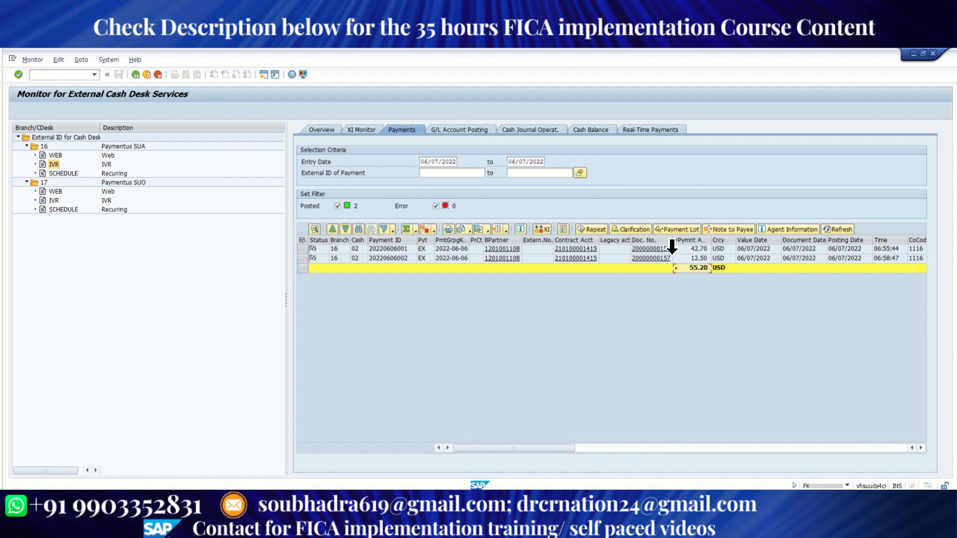
mouse_move(702, 330)
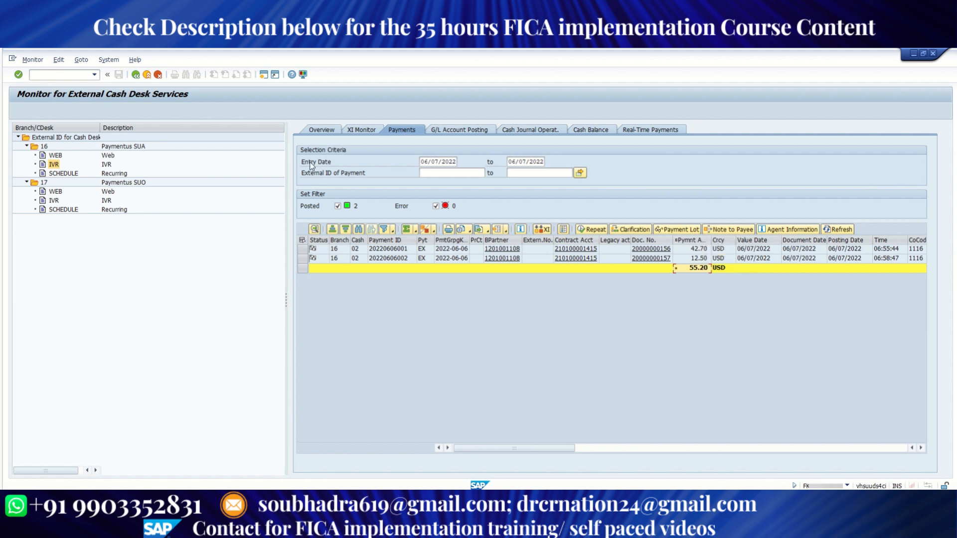
Step: Return to the cash desk monitor overview listing the 55.20 USD grouping key
click(320, 130)
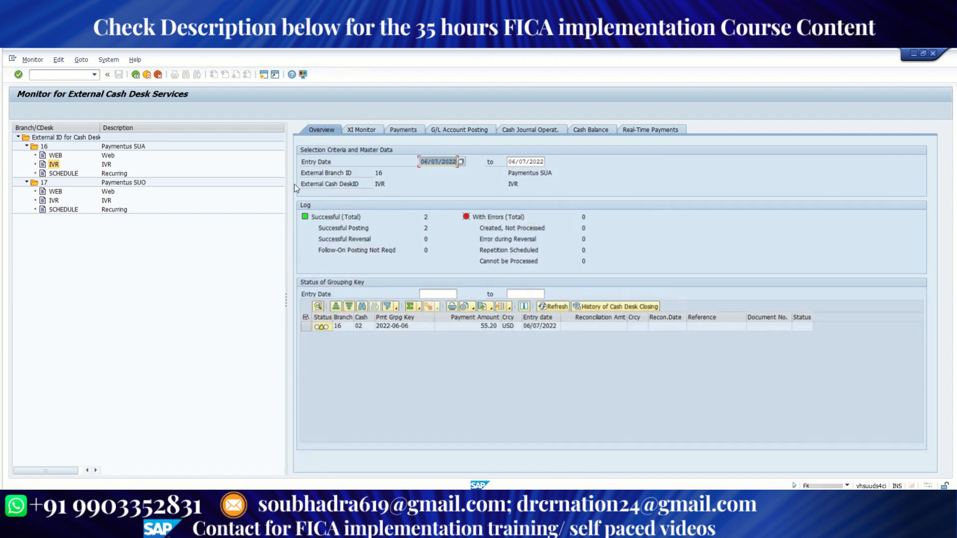
mouse_move(322, 325)
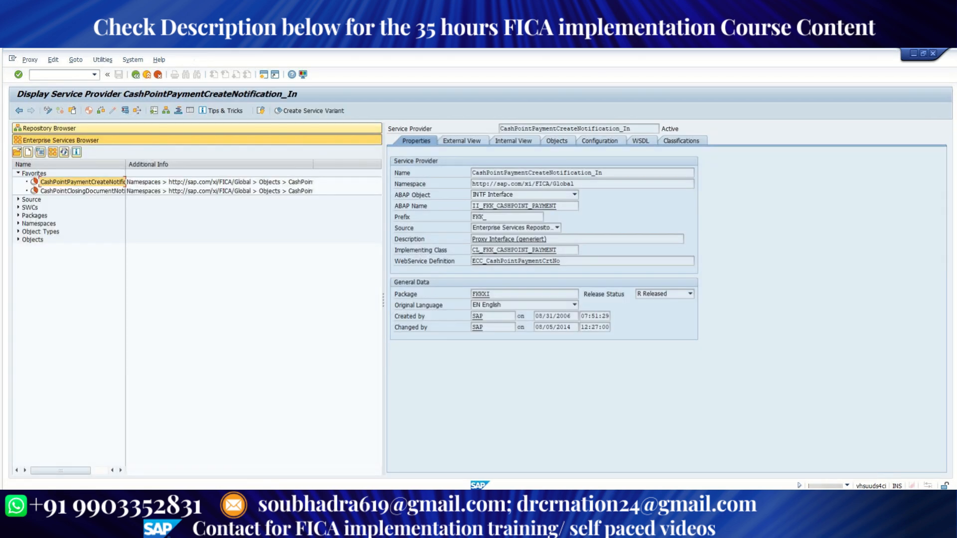
Step: Start a test request for the CashPointClosingDocumentNotification_In service from Favorites
click(80, 190)
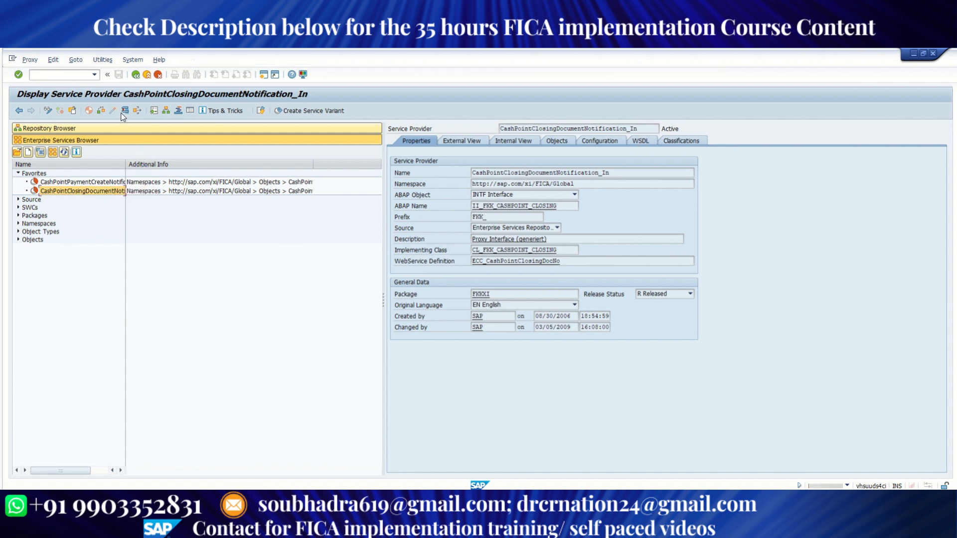
click(125, 111)
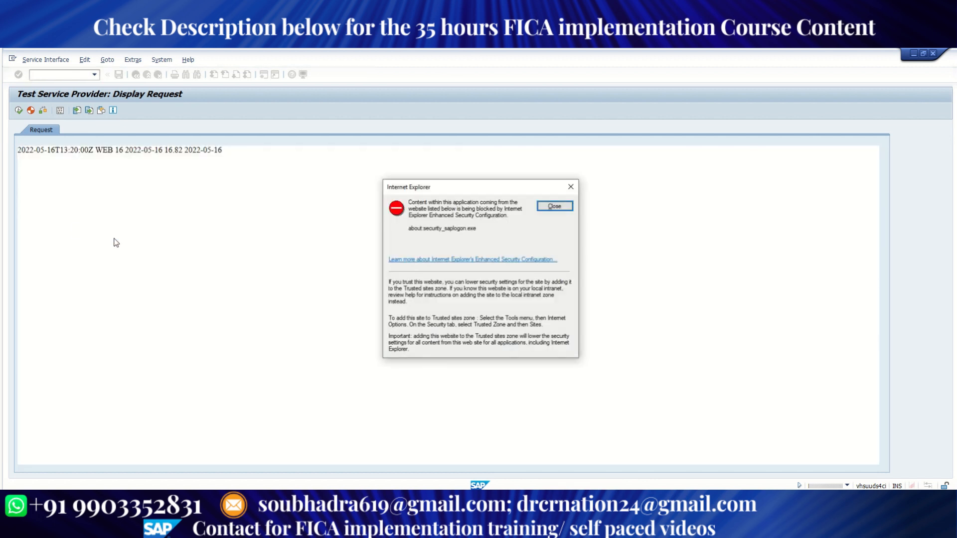
Step: Edit the request: new CreationDateTime, ReferenceID IVR, grouping key and value dates 2022-06-06
click(553, 205)
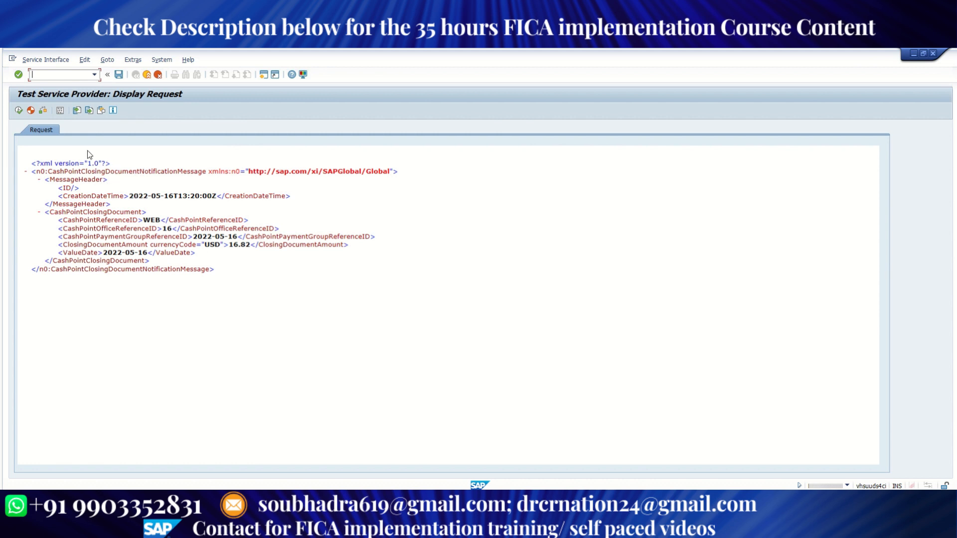
click(58, 111)
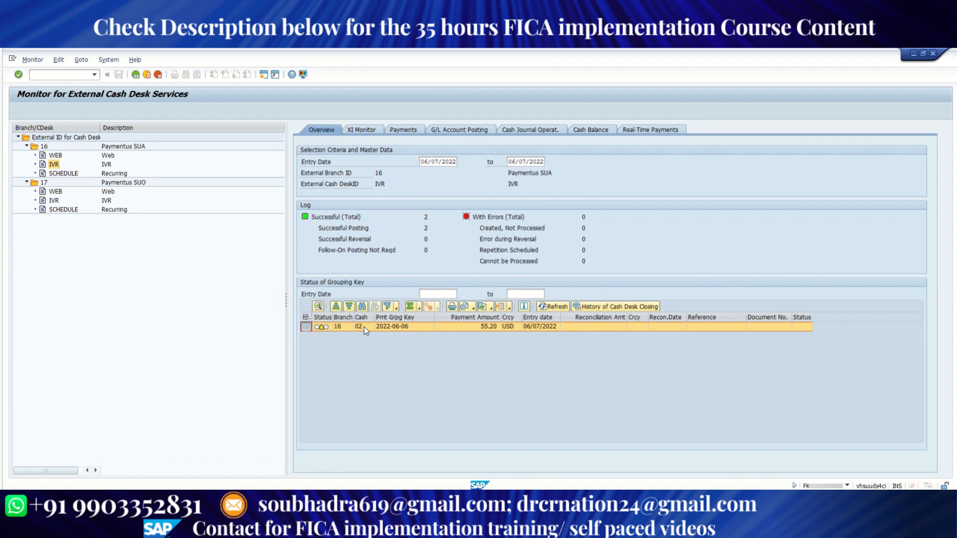
mouse_move(162, 213)
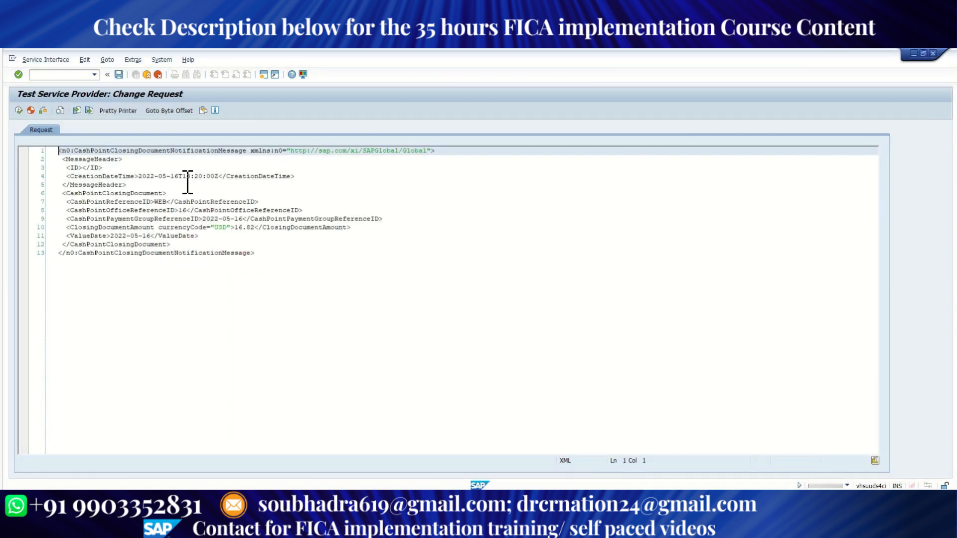
click(179, 177)
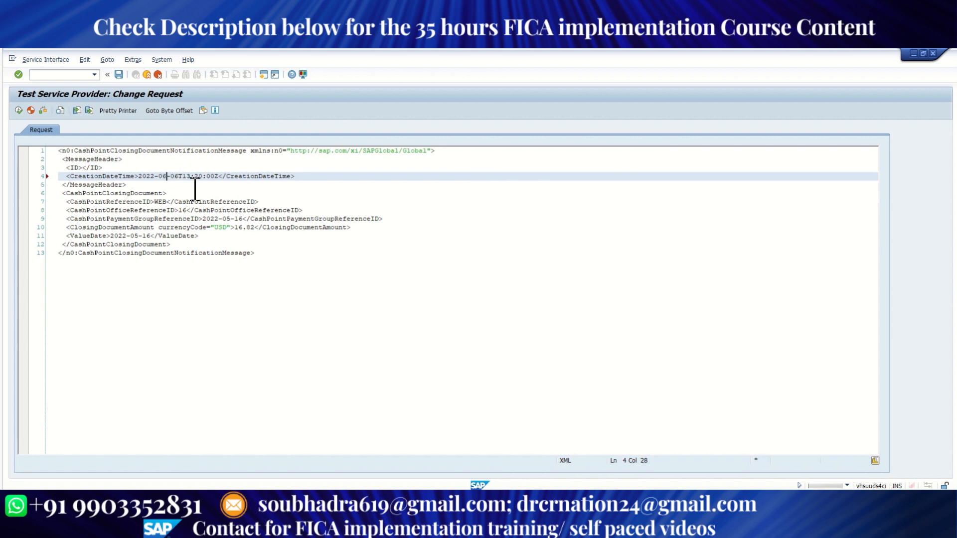
click(172, 201)
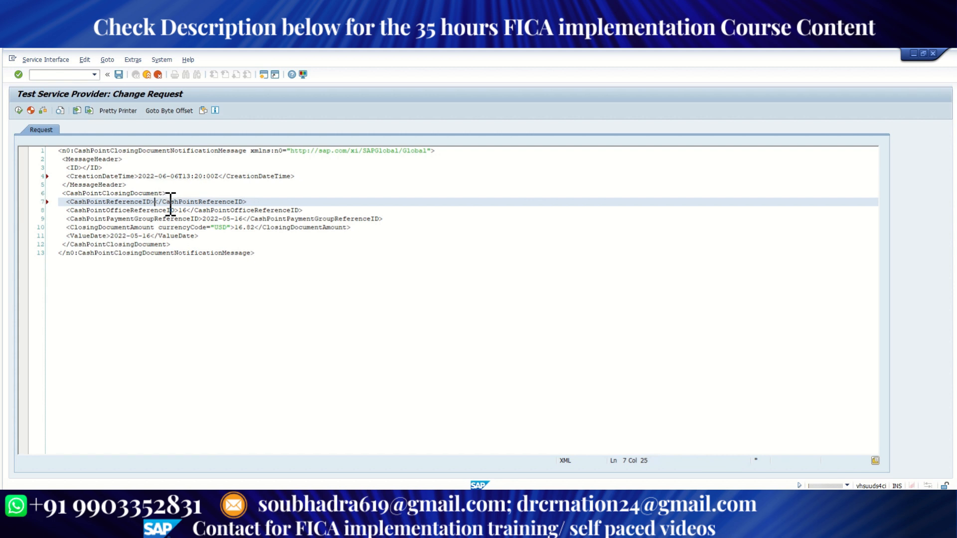
text(IVR)
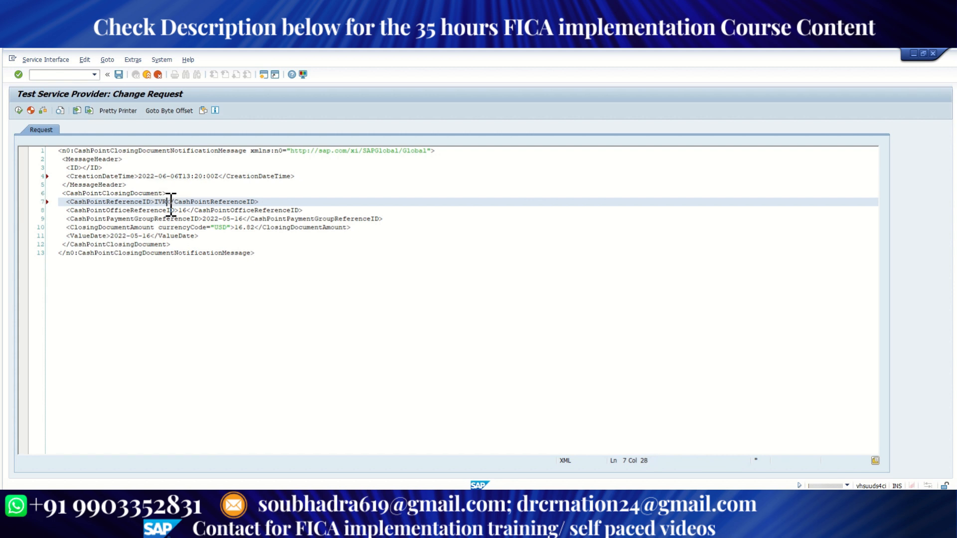
click(195, 218)
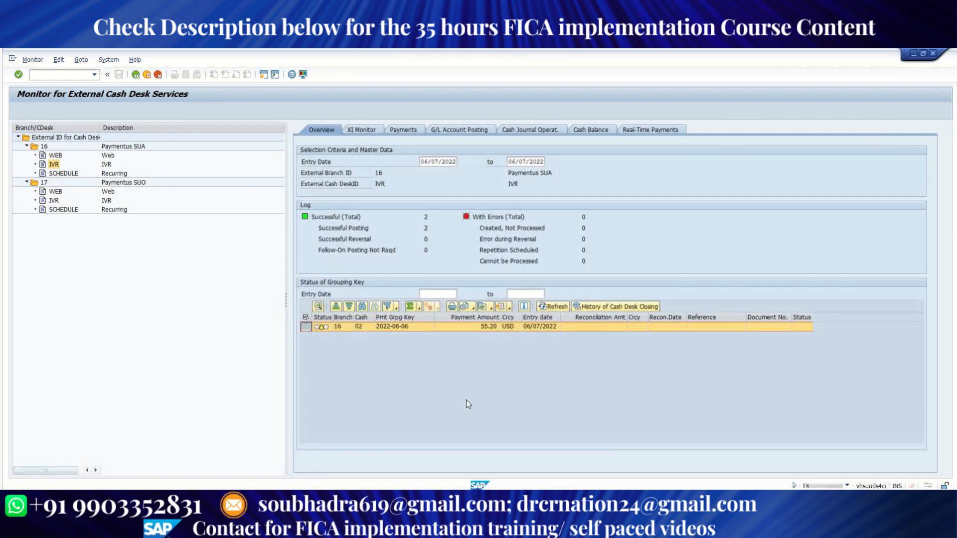
mouse_move(489, 334)
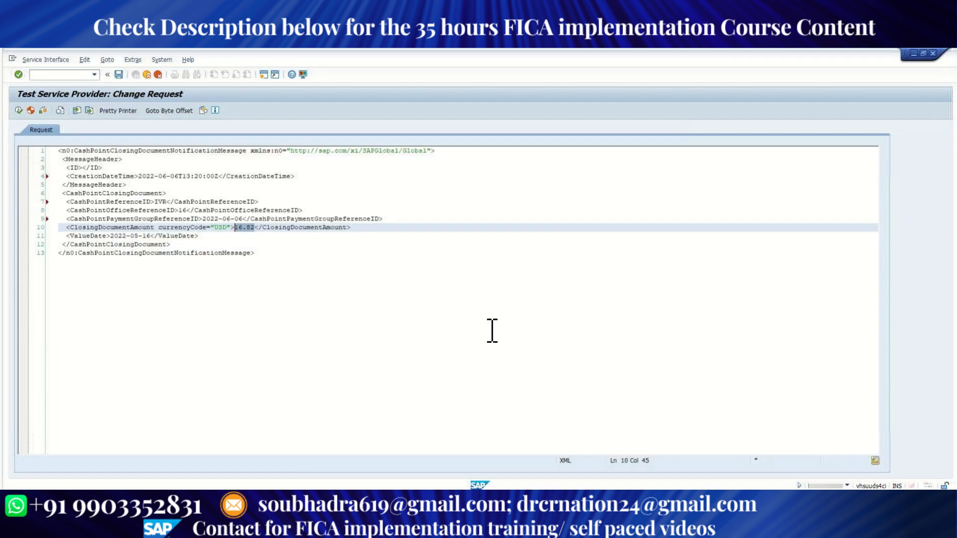
mouse_move(340, 270)
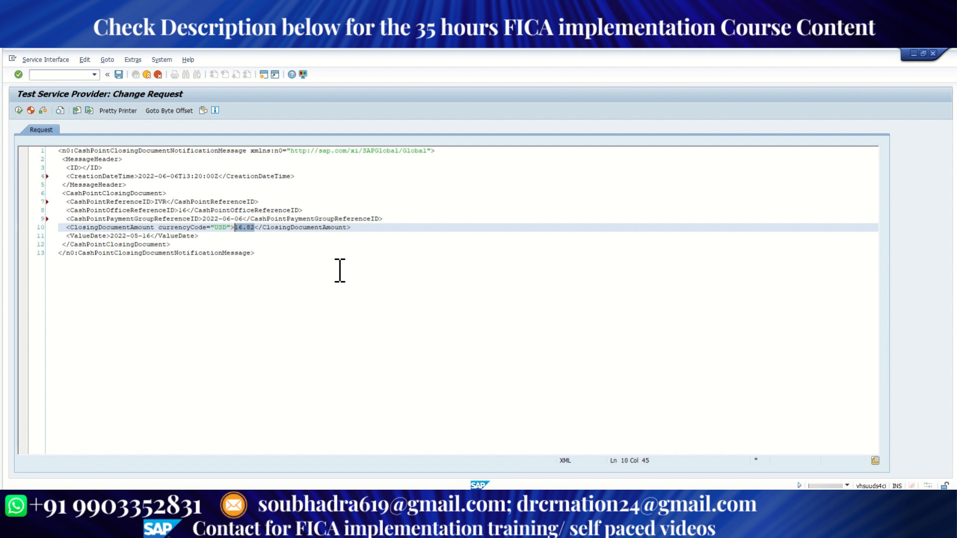
Step: Set the closing amount to 52.00 and execute the closing notification successfully
text(52.00)
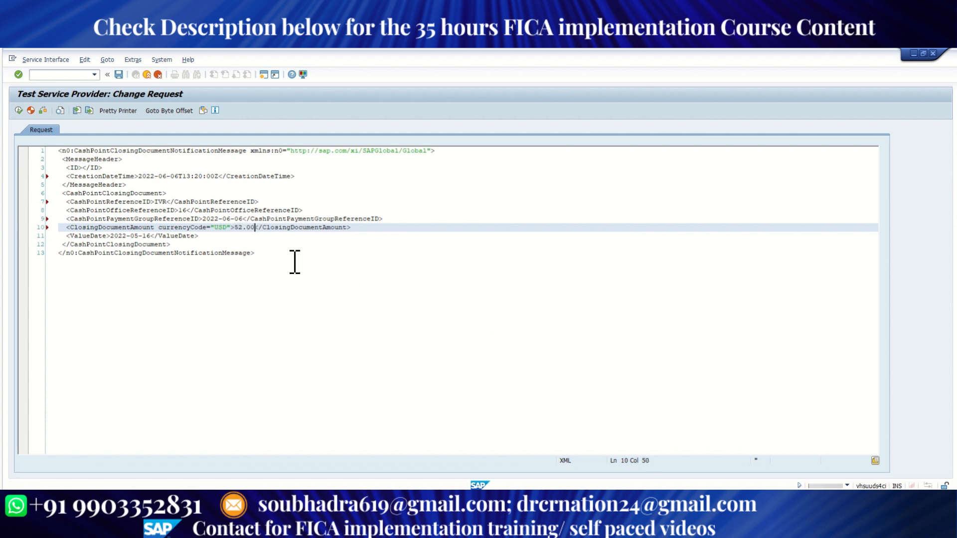
mouse_move(155, 234)
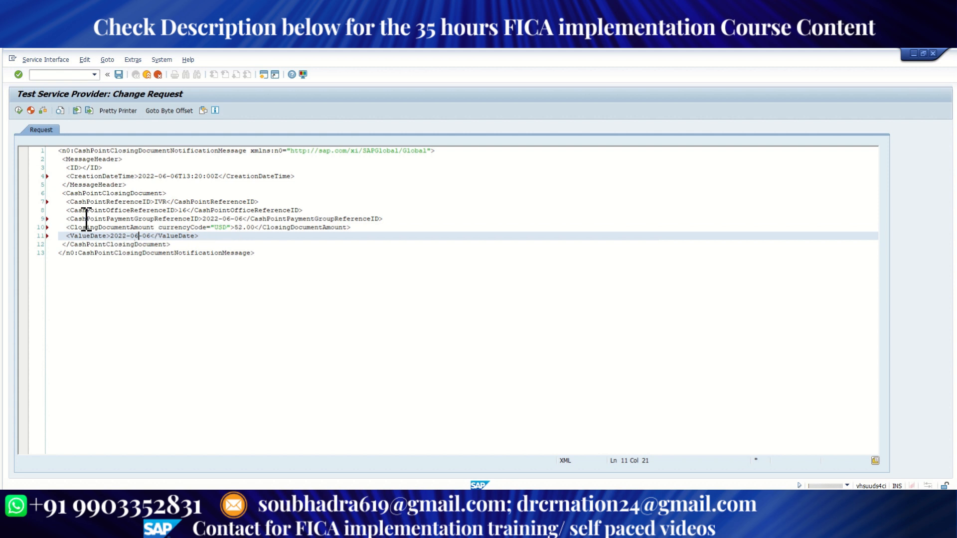
mouse_move(322, 284)
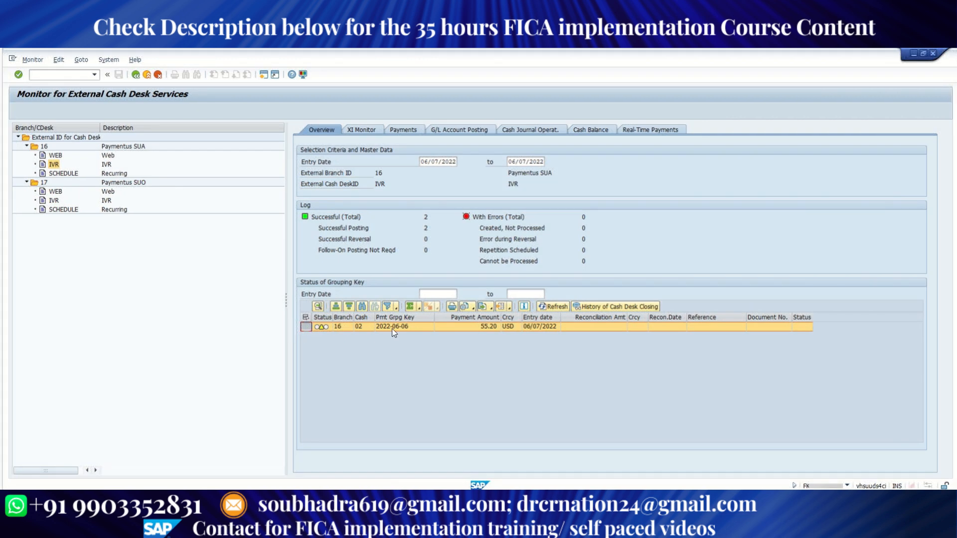
click(403, 326)
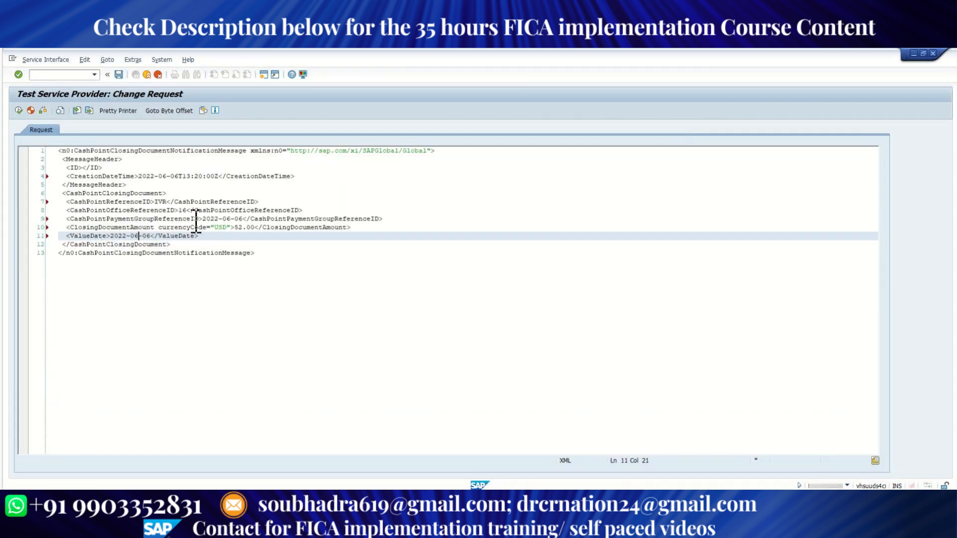
click(241, 218)
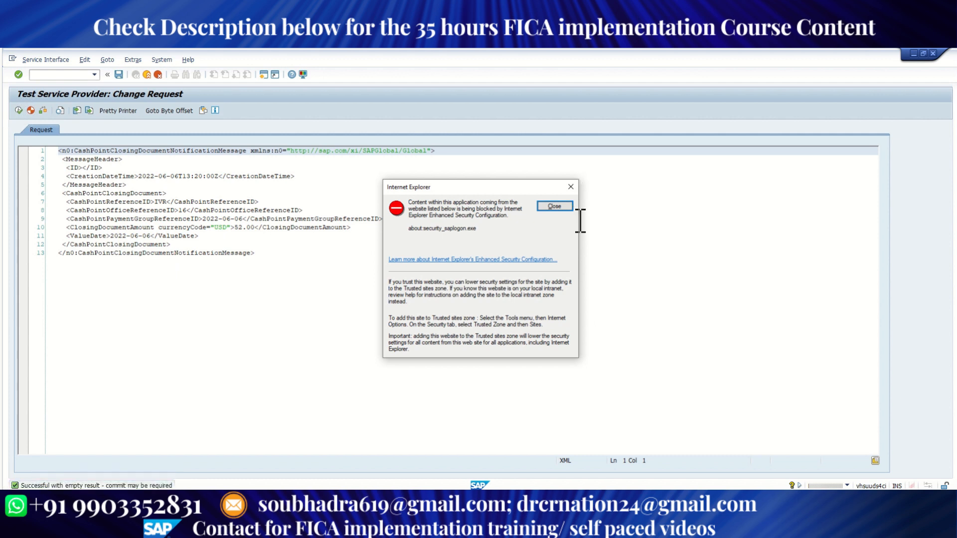
Step: Commit the processed closing notification via Extras > Trigger COMMIT WORK
click(553, 206)
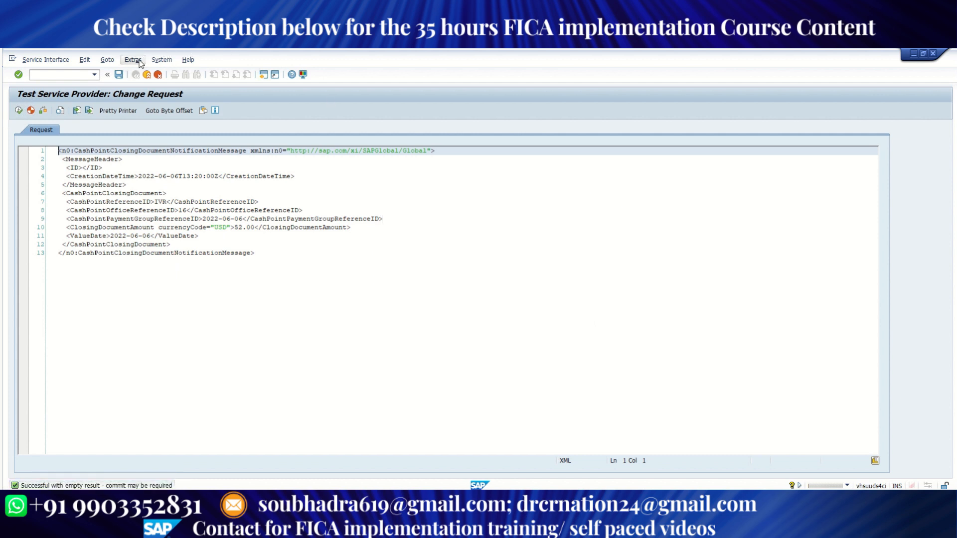
click(133, 59)
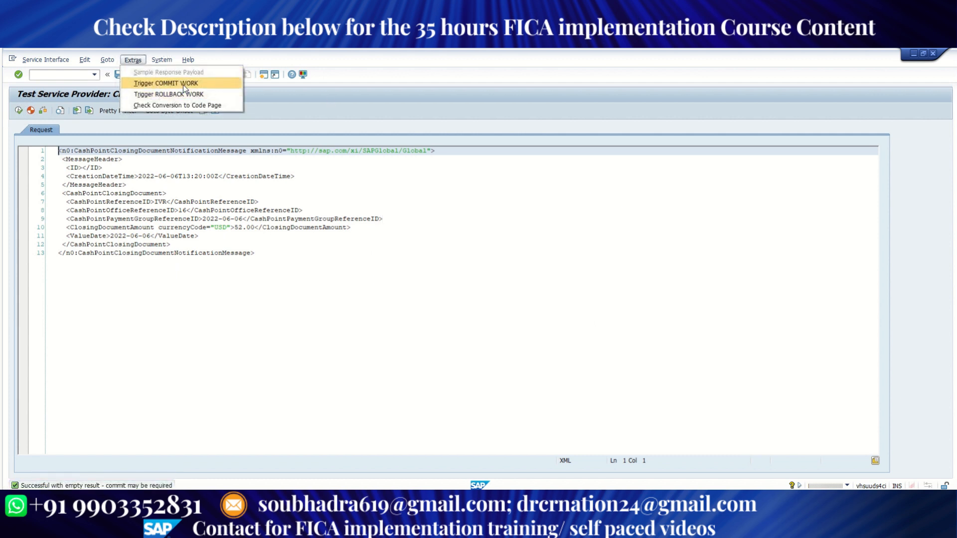
click(165, 83)
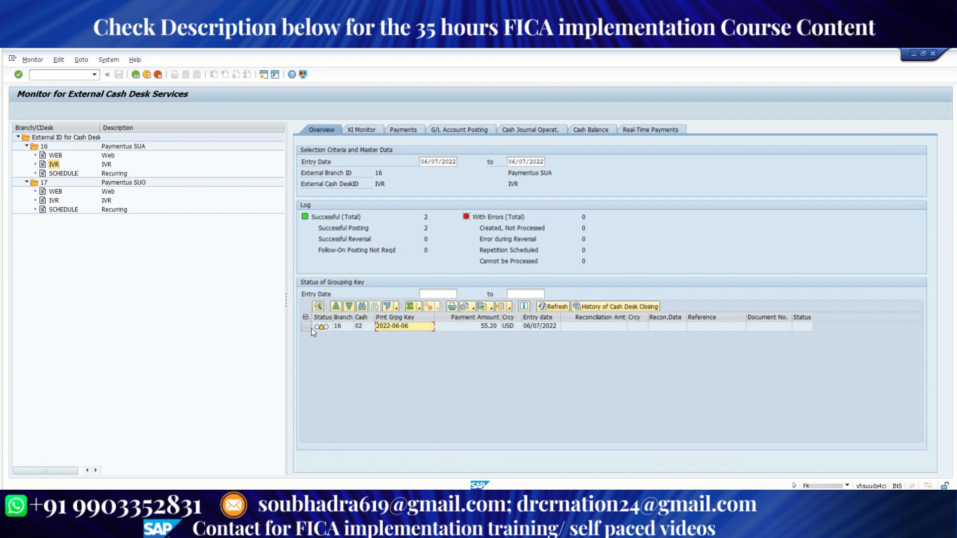
mouse_move(326, 341)
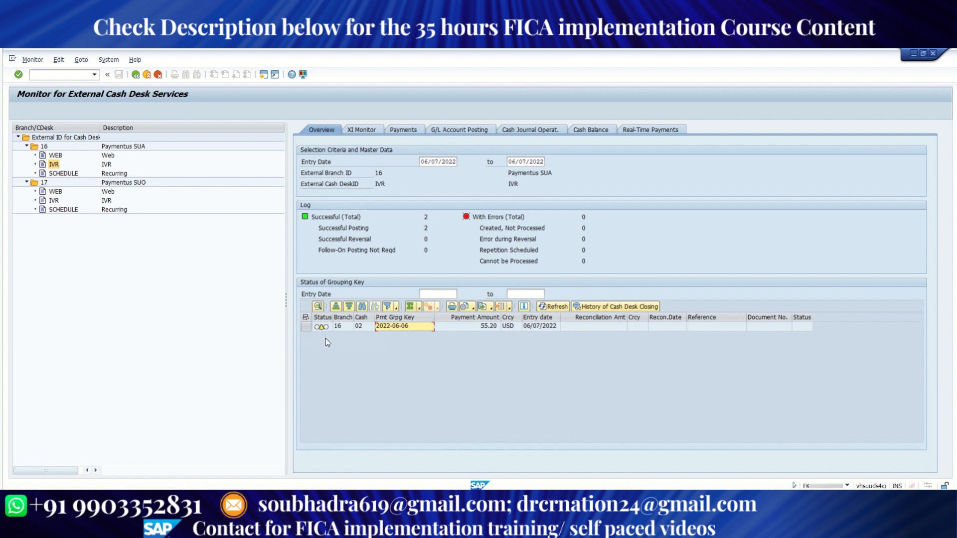
mouse_move(558, 306)
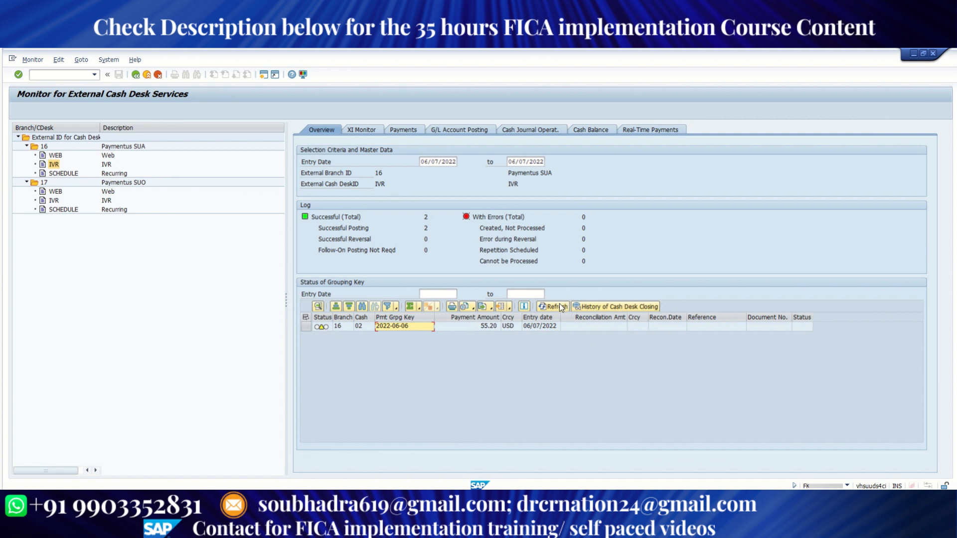
Step: Refresh the grouping key status and compare payment amount 55.20 with reconciliation amount 52.00
click(552, 306)
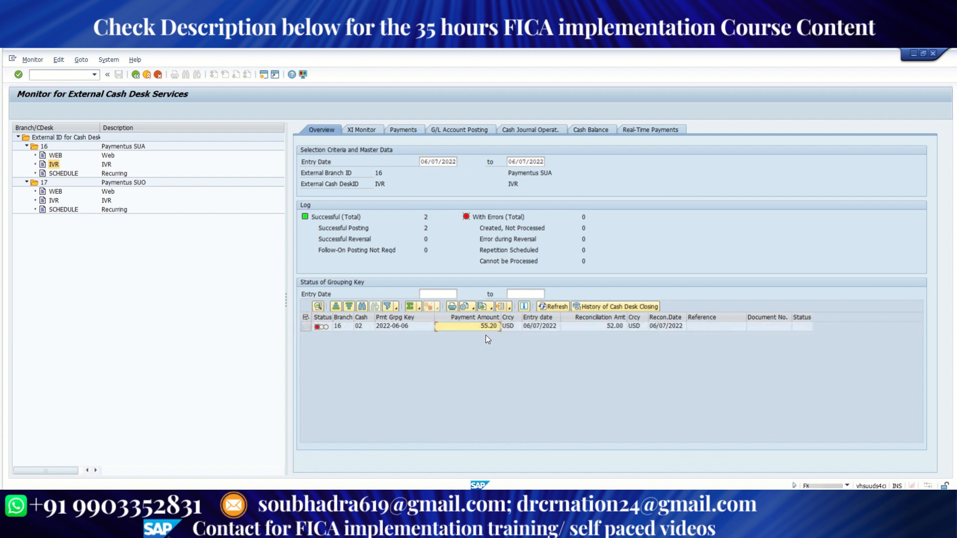
mouse_move(611, 327)
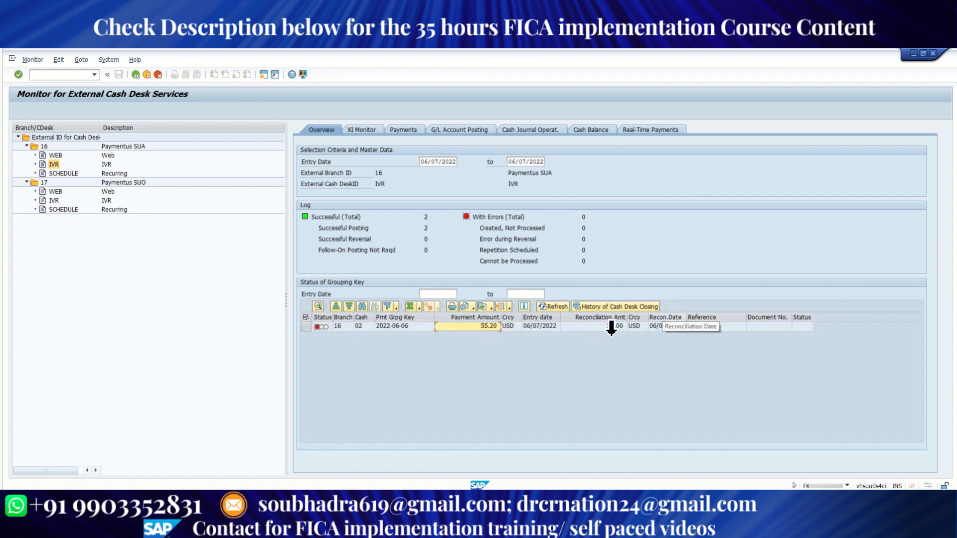
click(598, 325)
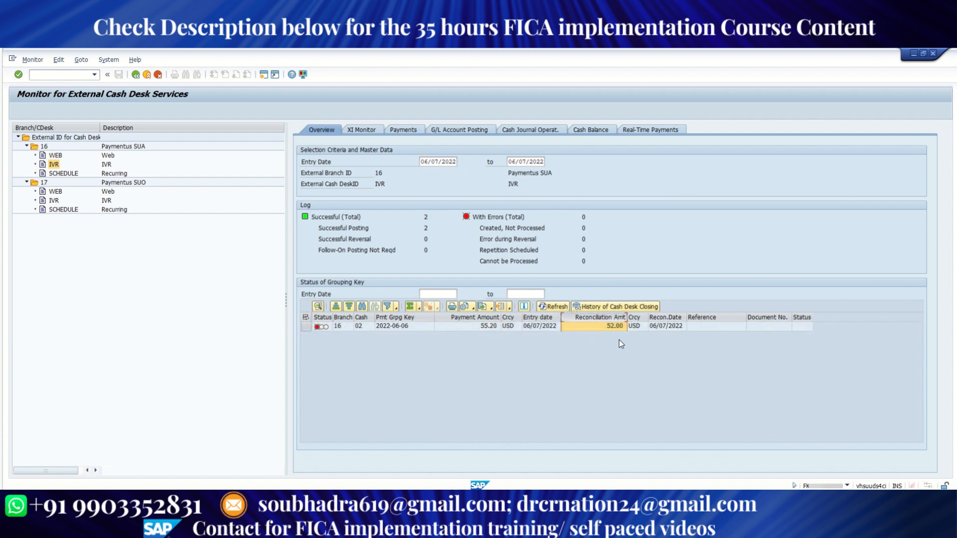
mouse_move(567, 344)
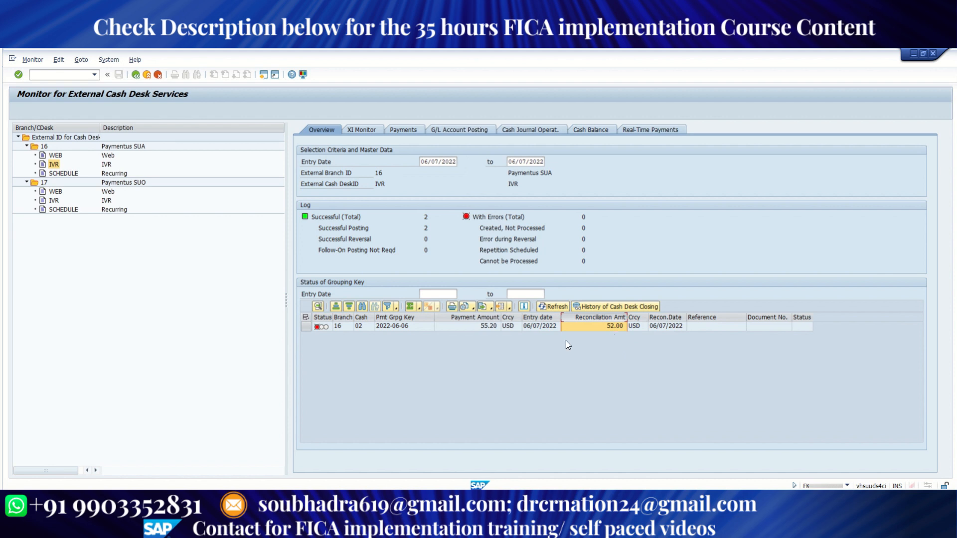
click(467, 326)
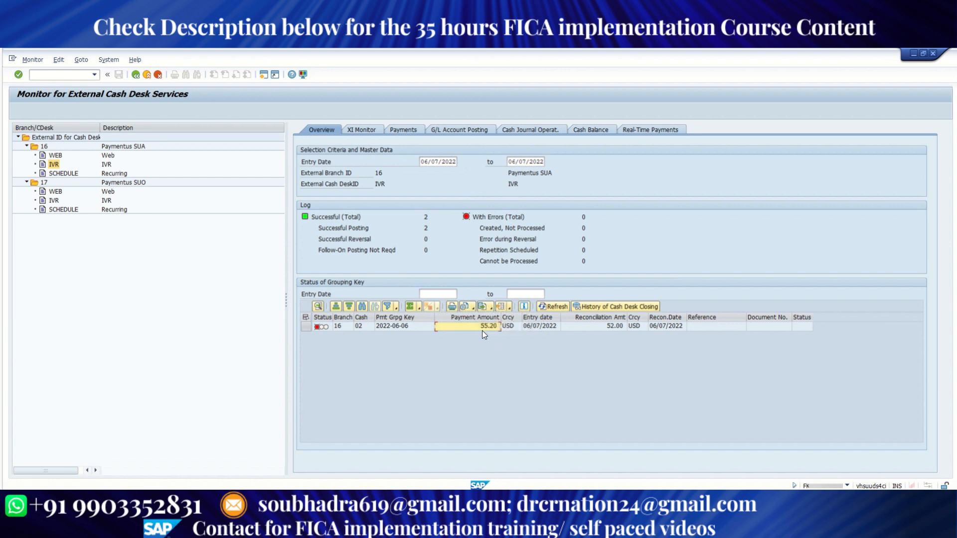
click(613, 325)
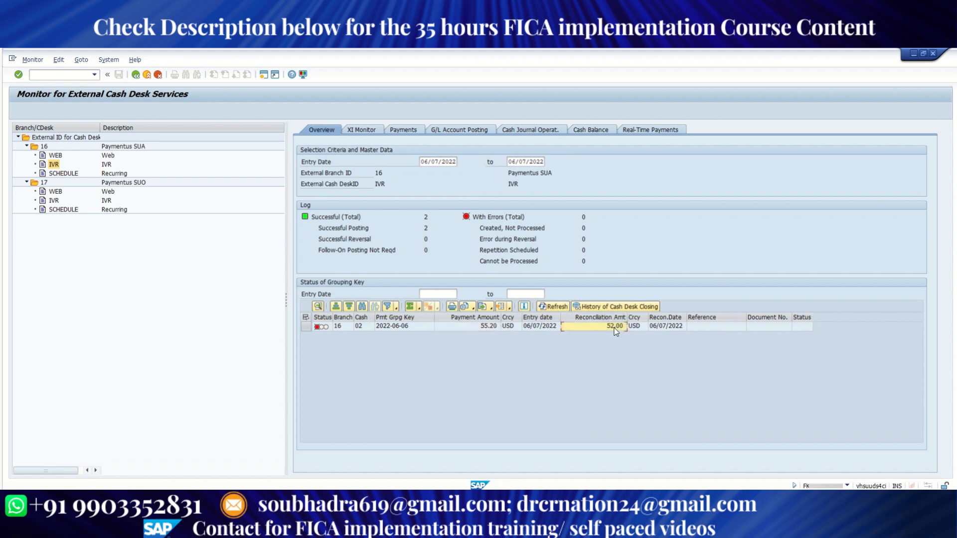
mouse_move(322, 327)
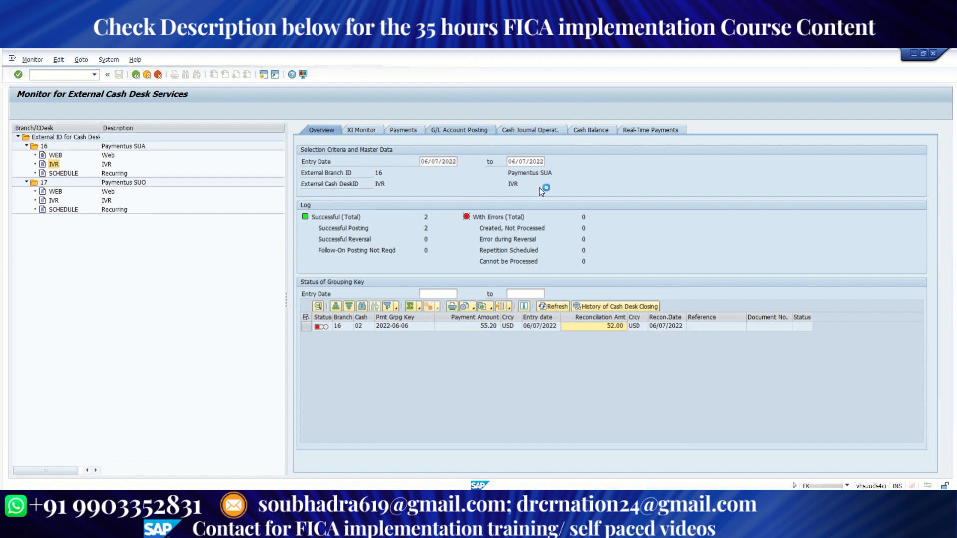
mouse_move(469, 129)
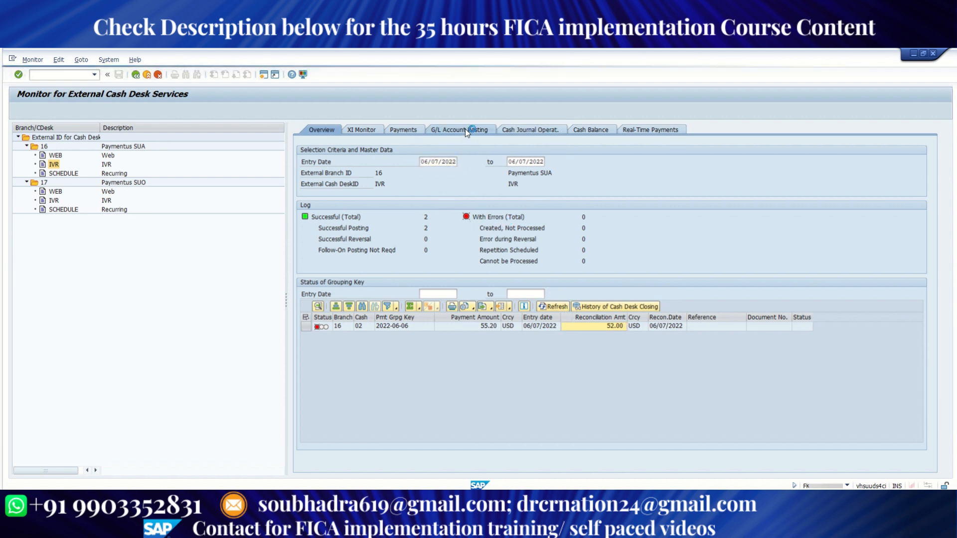
click(459, 129)
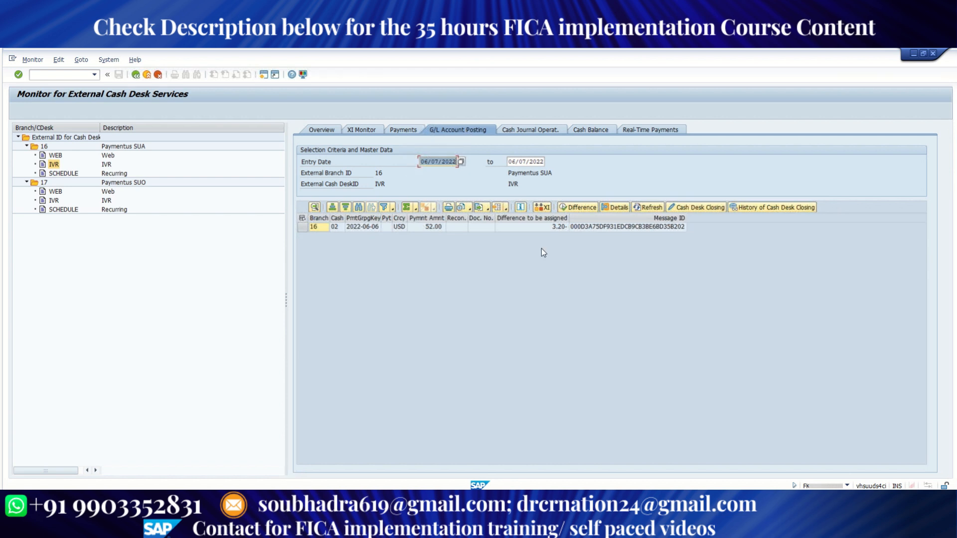
click(532, 226)
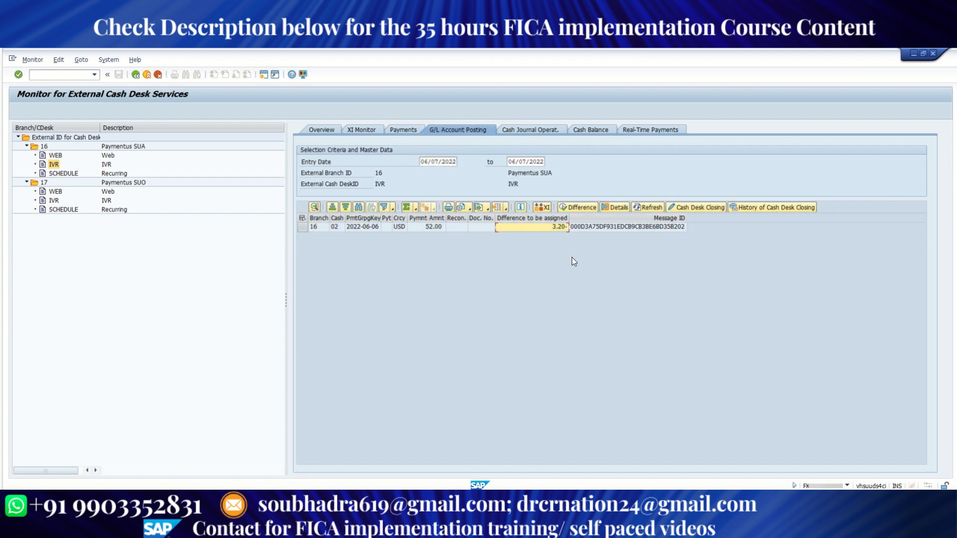
mouse_move(305, 232)
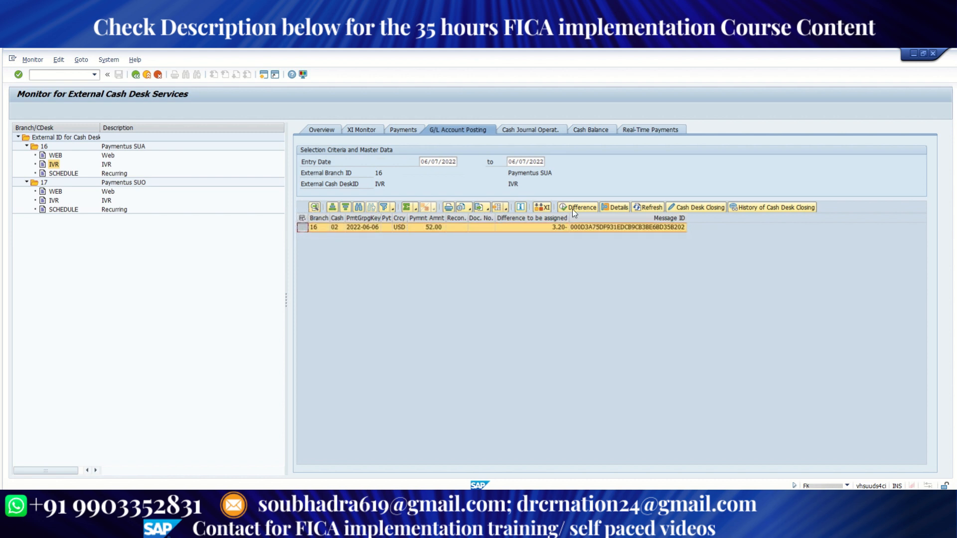
mouse_move(574, 207)
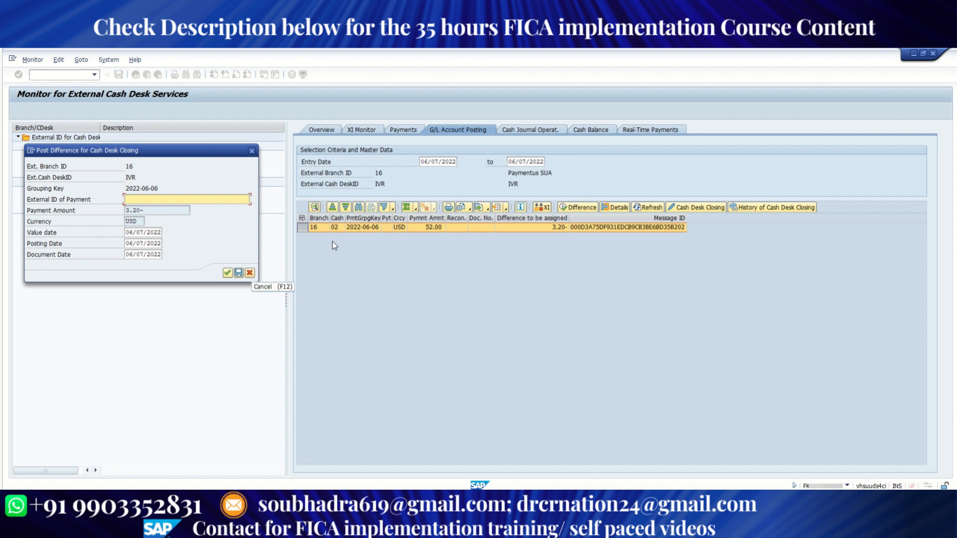
text(Test11223344556677889900)
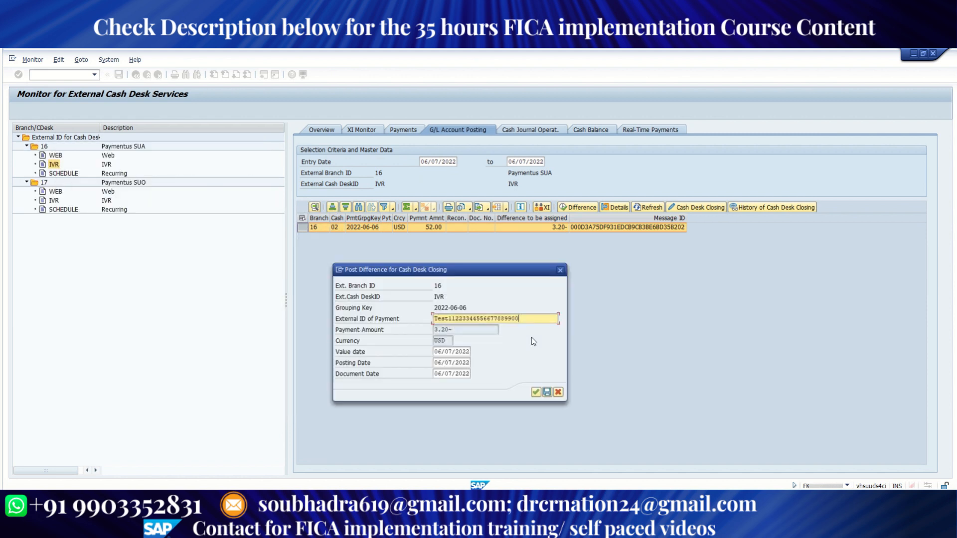
text(1)
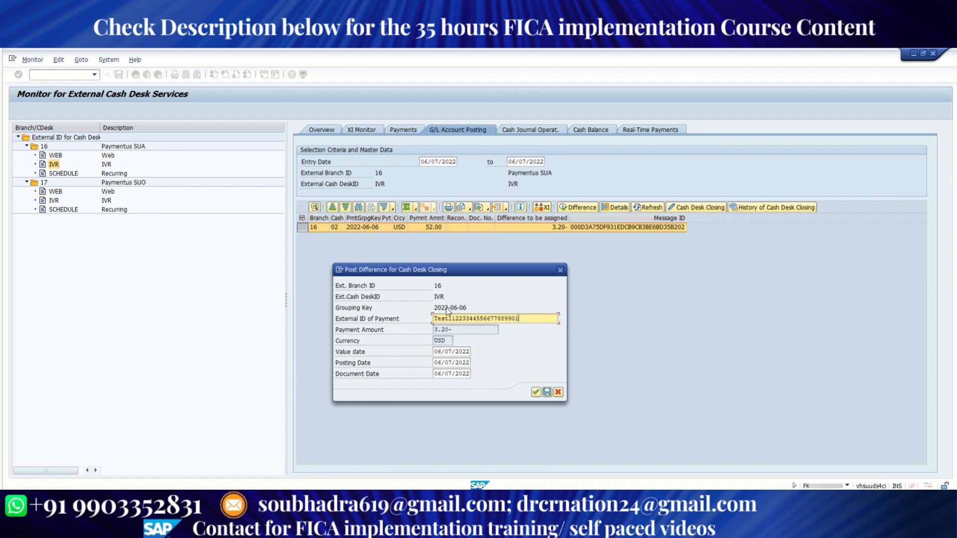
mouse_move(526, 322)
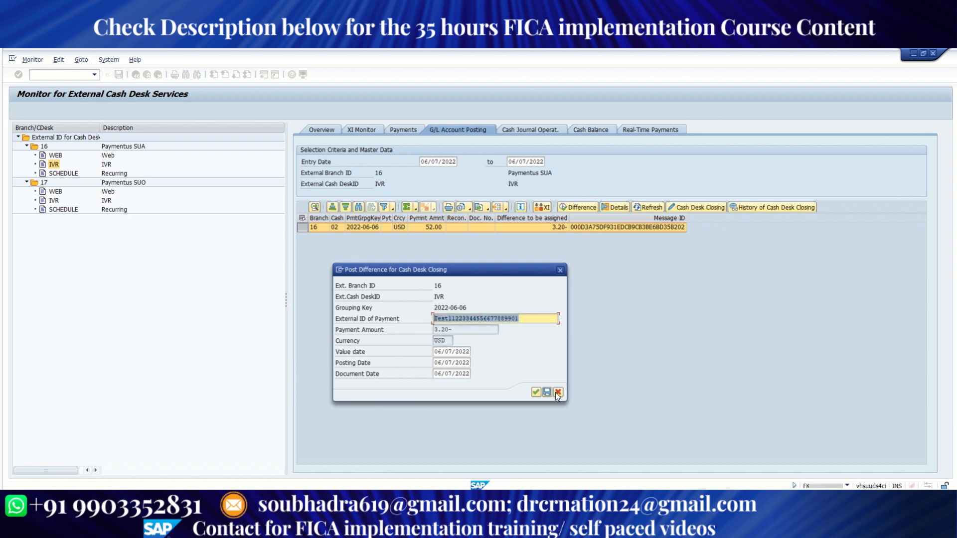
click(535, 392)
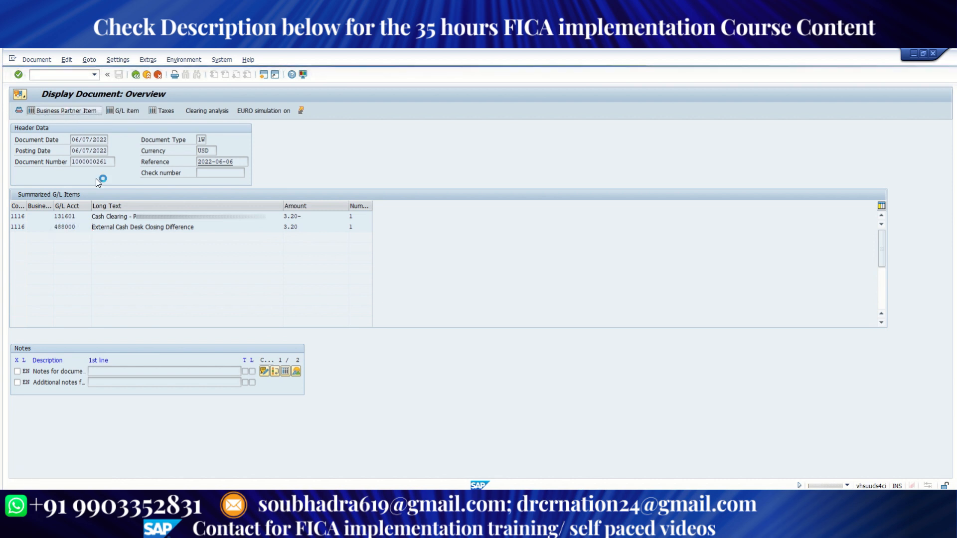
mouse_move(158, 228)
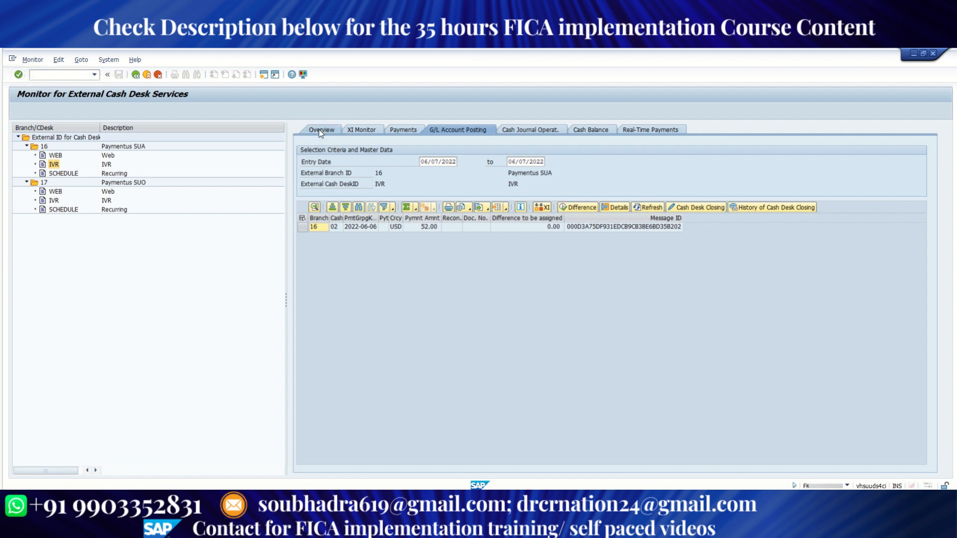
Step: Verify grouping key 2022-06-06 is green with 52.00 paid and reconciled, then review the posted payments
click(320, 130)
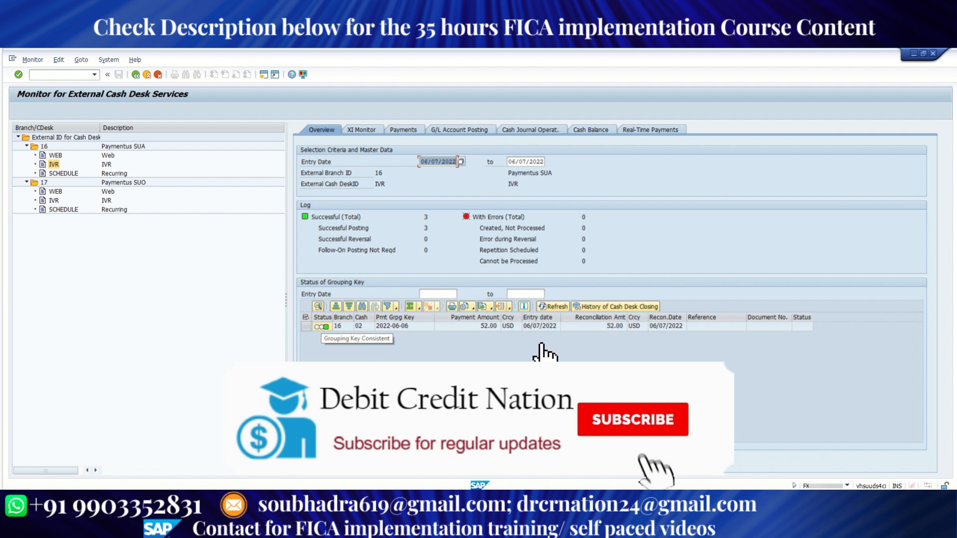
click(614, 325)
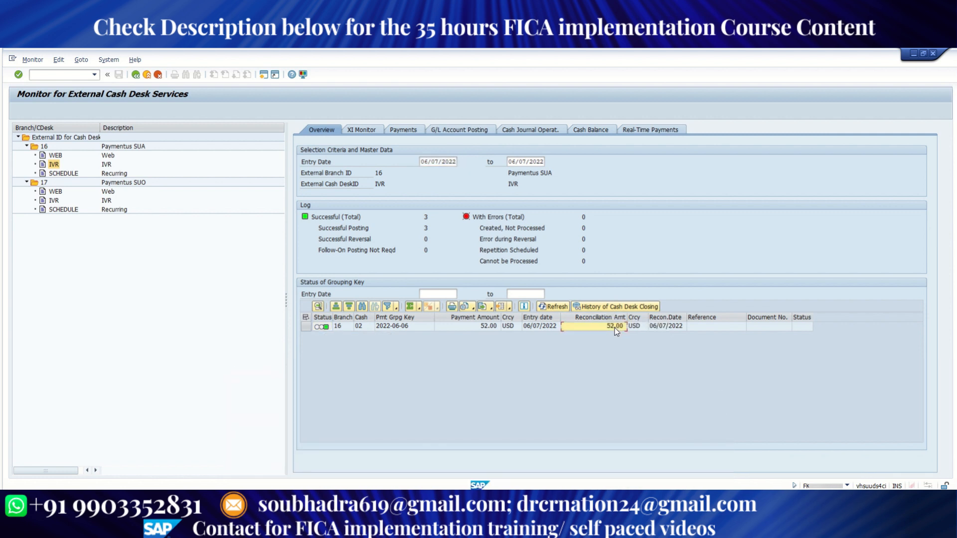
click(489, 326)
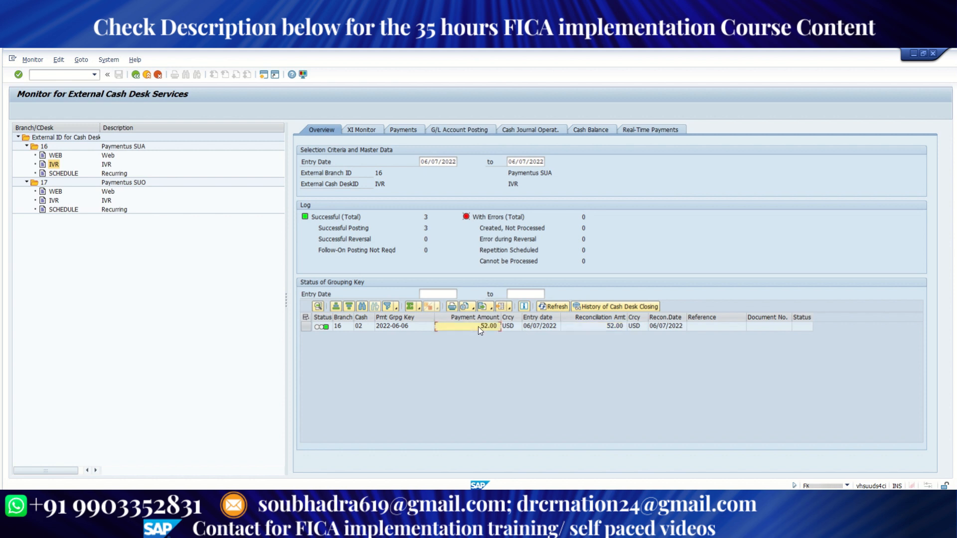
click(592, 326)
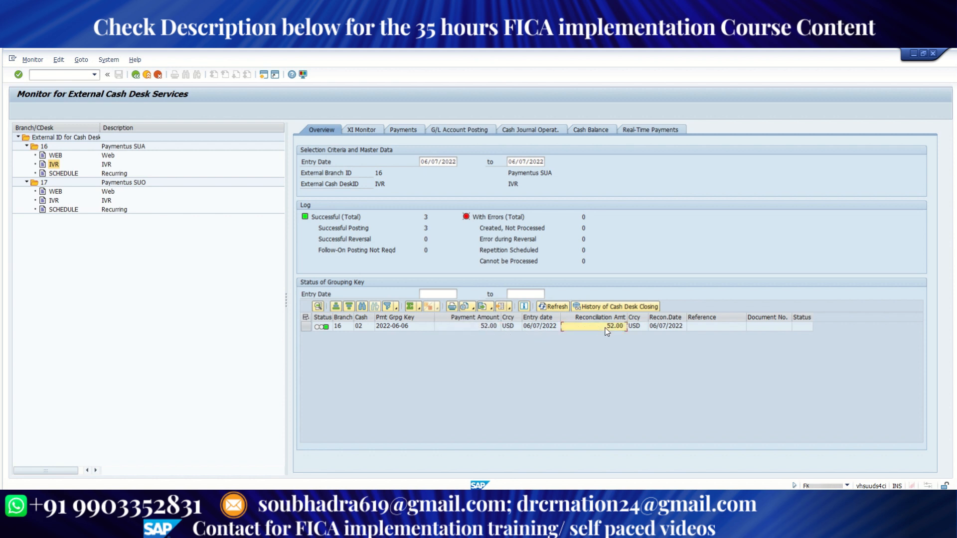
mouse_move(459, 135)
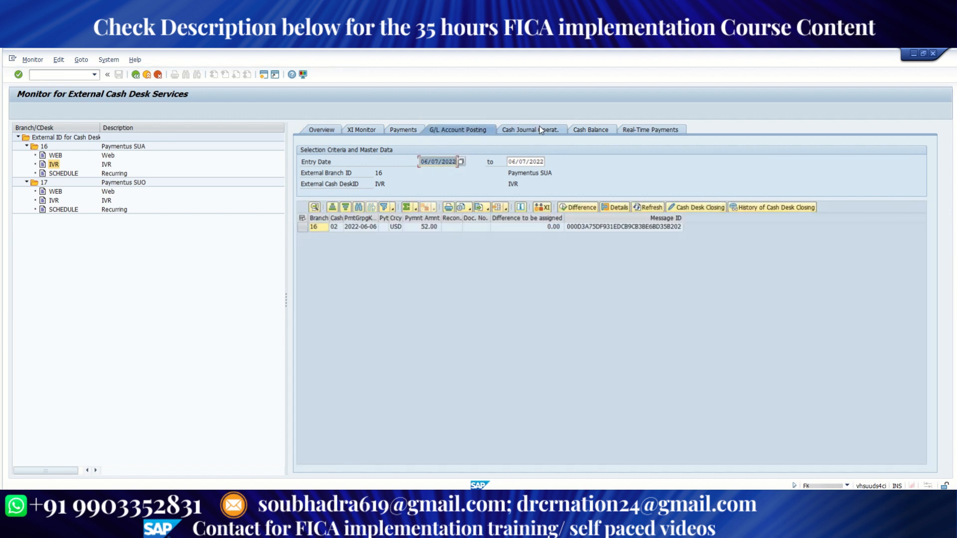
mouse_move(581, 341)
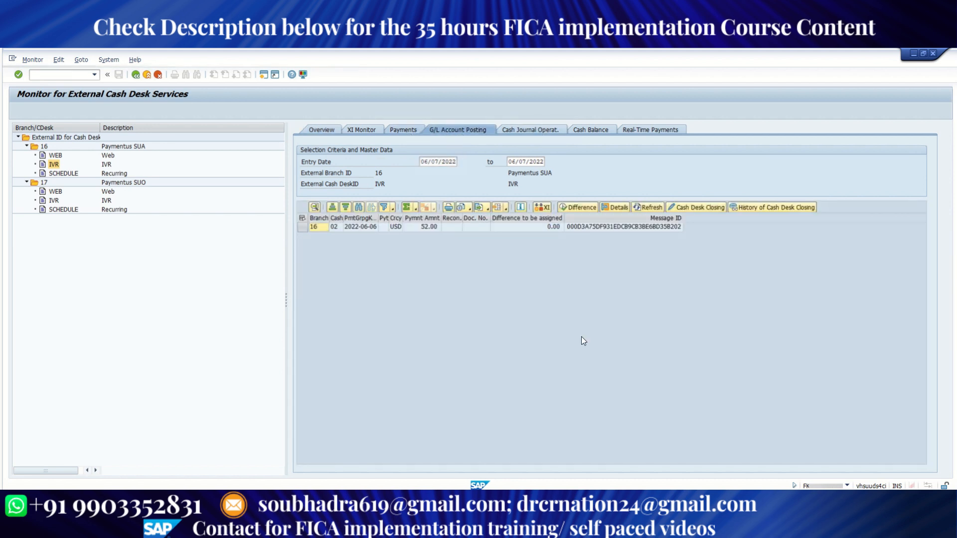
click(402, 130)
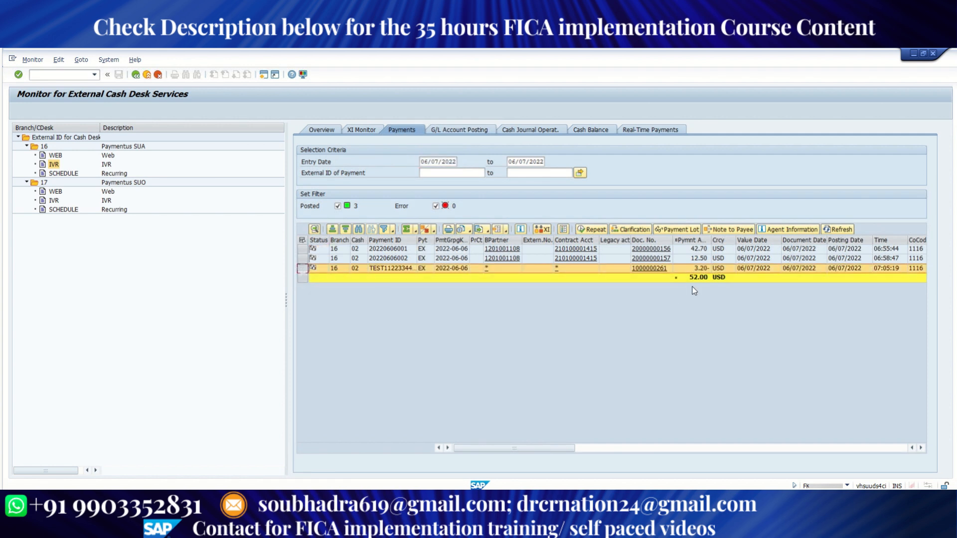
mouse_move(658, 287)
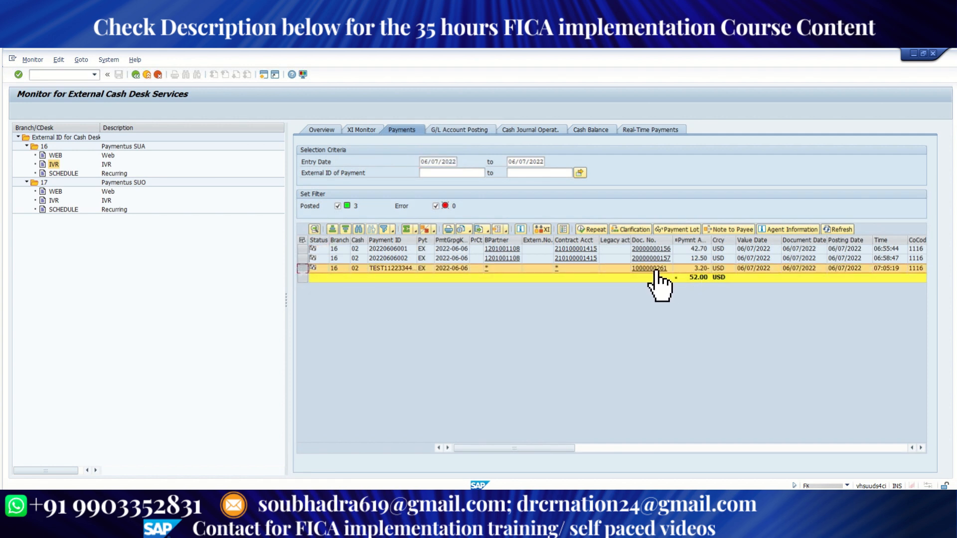
mouse_move(589, 281)
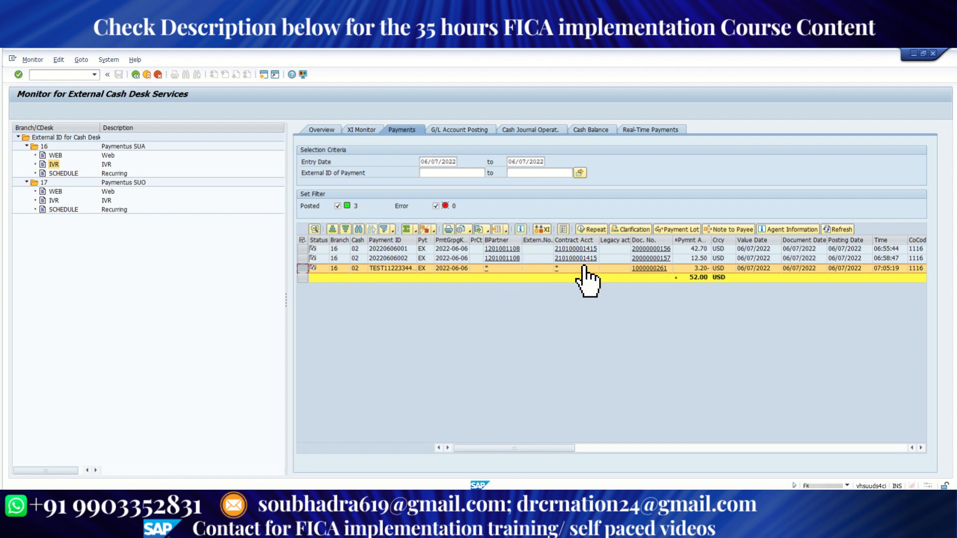